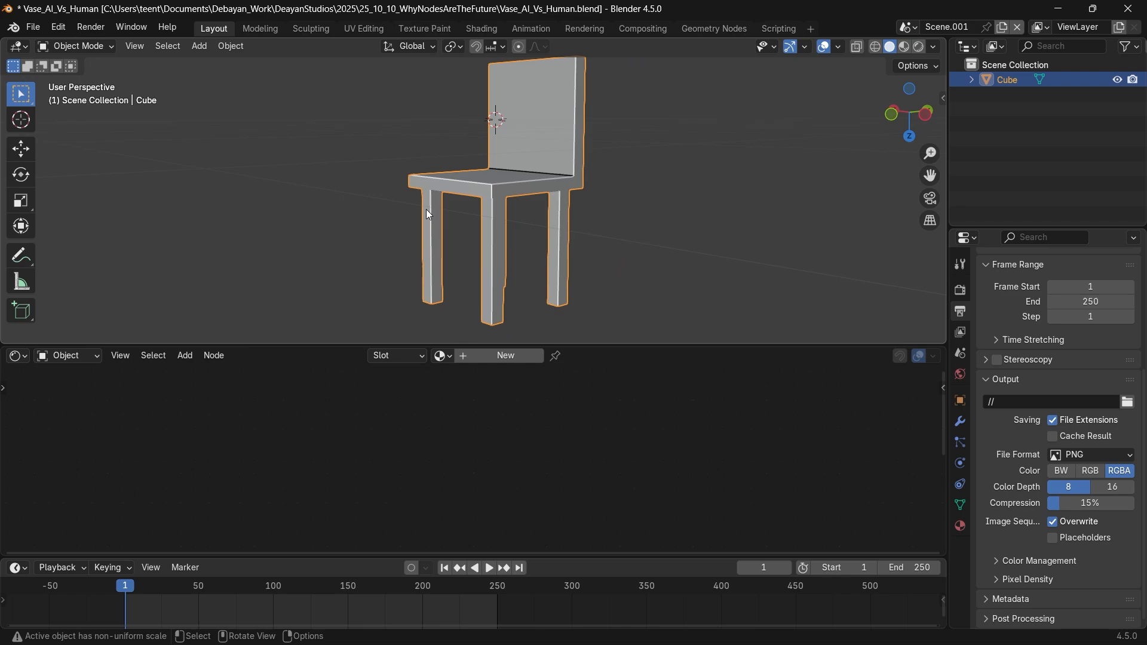
# Scroll down the Bforartists home page through its 'What is Bforartists?' overview of the Blender fork.
pyautogui.click(363, 28)
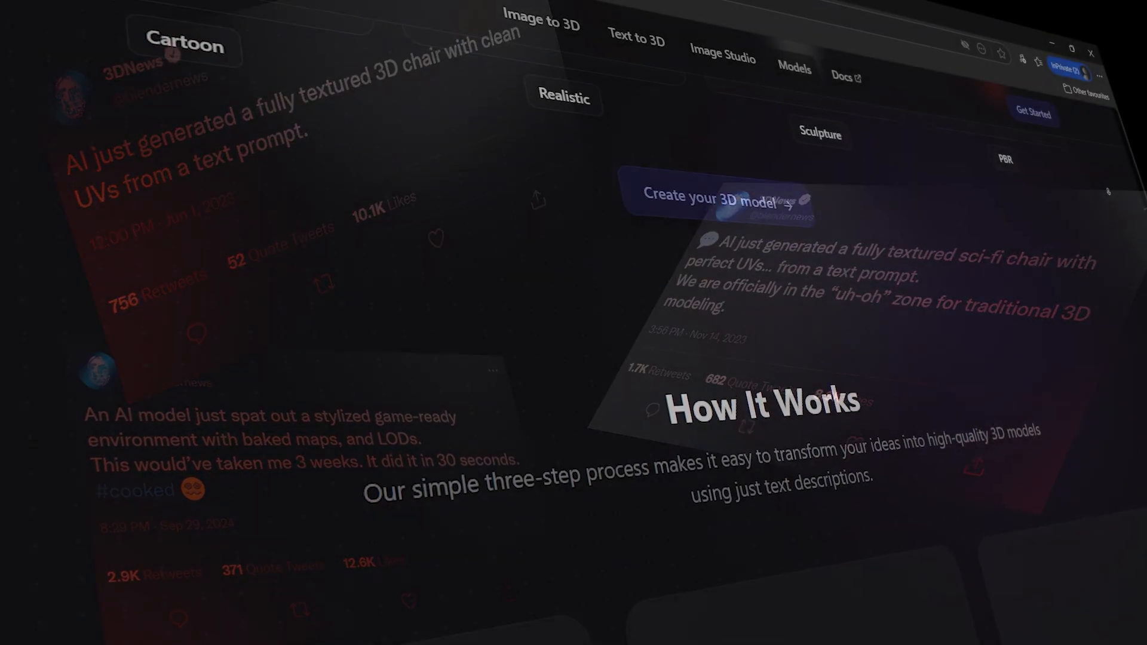
pyautogui.scroll(-3)
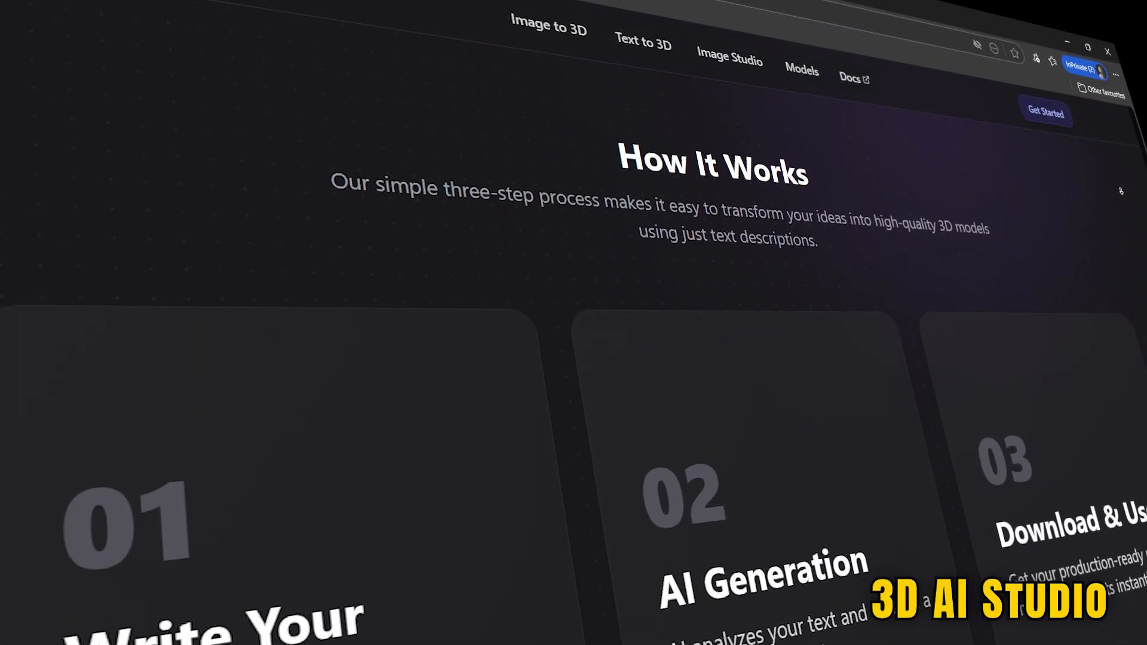
pyautogui.scroll(-3)
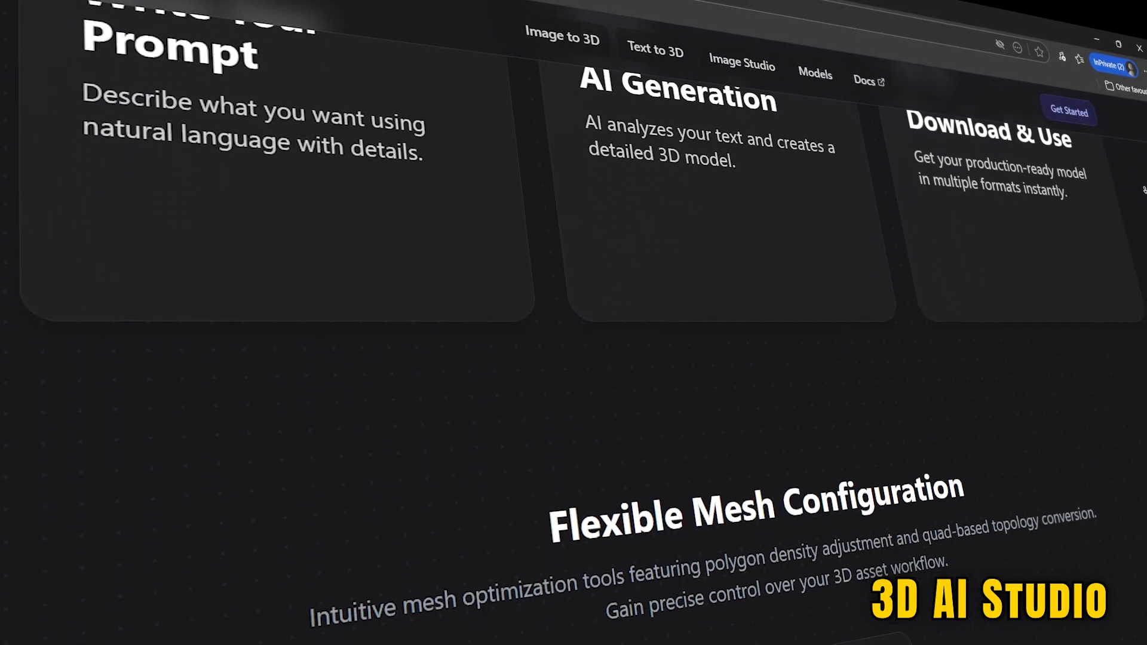
pyautogui.scroll(-3)
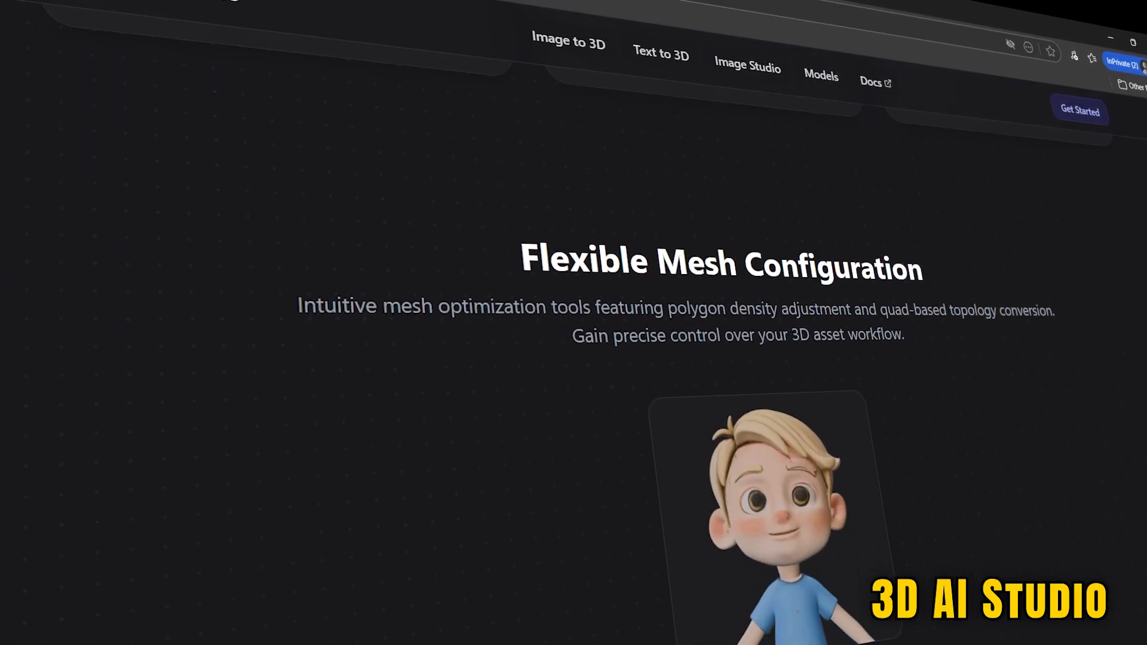
pyautogui.scroll(-3)
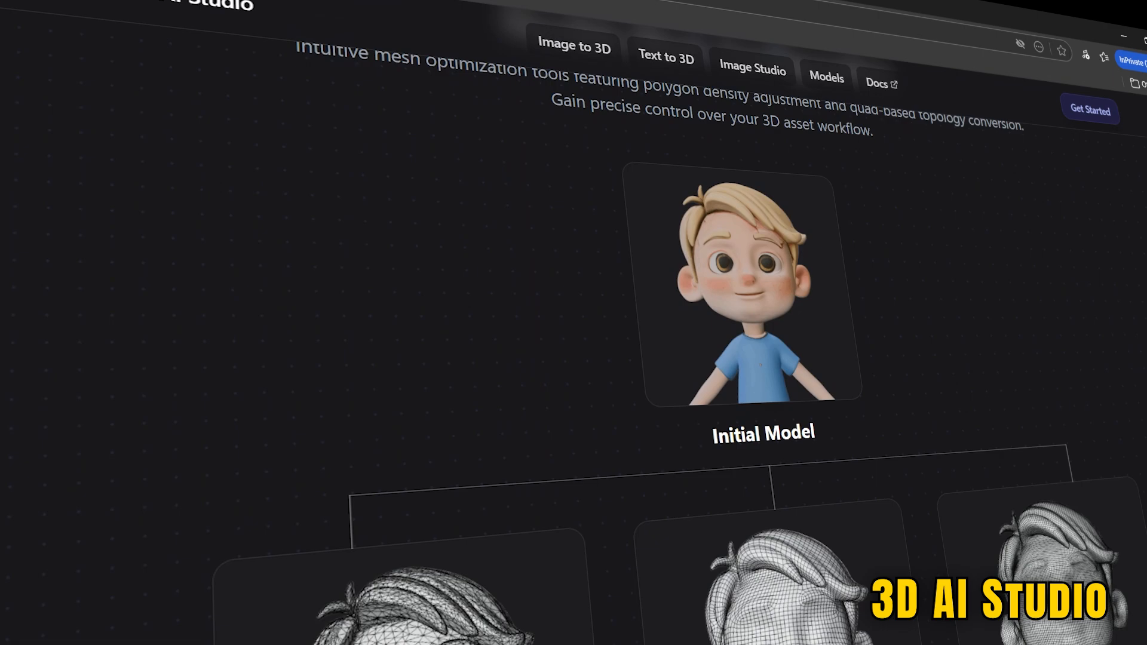
pyautogui.scroll(-3)
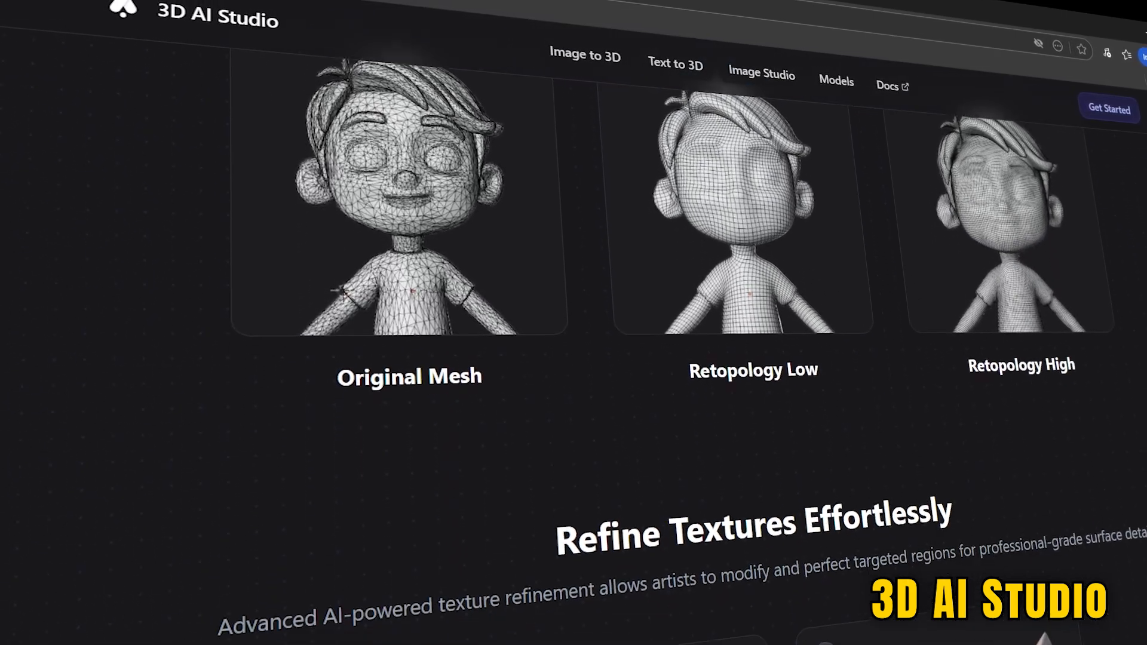
pyautogui.scroll(-3)
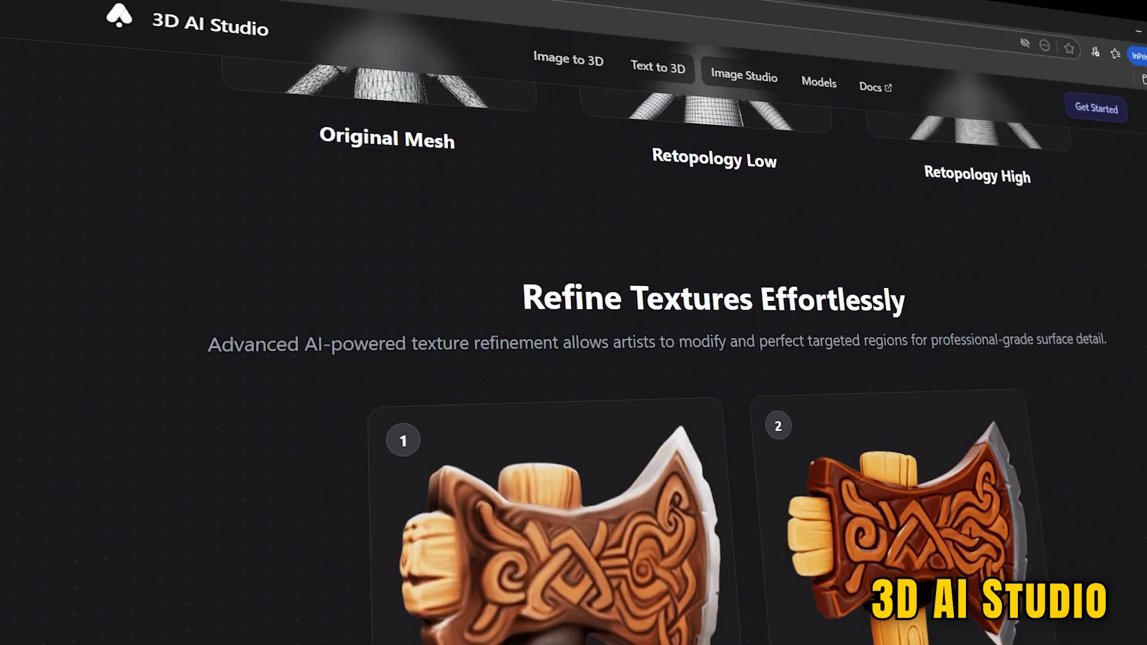
pyautogui.scroll(-3)
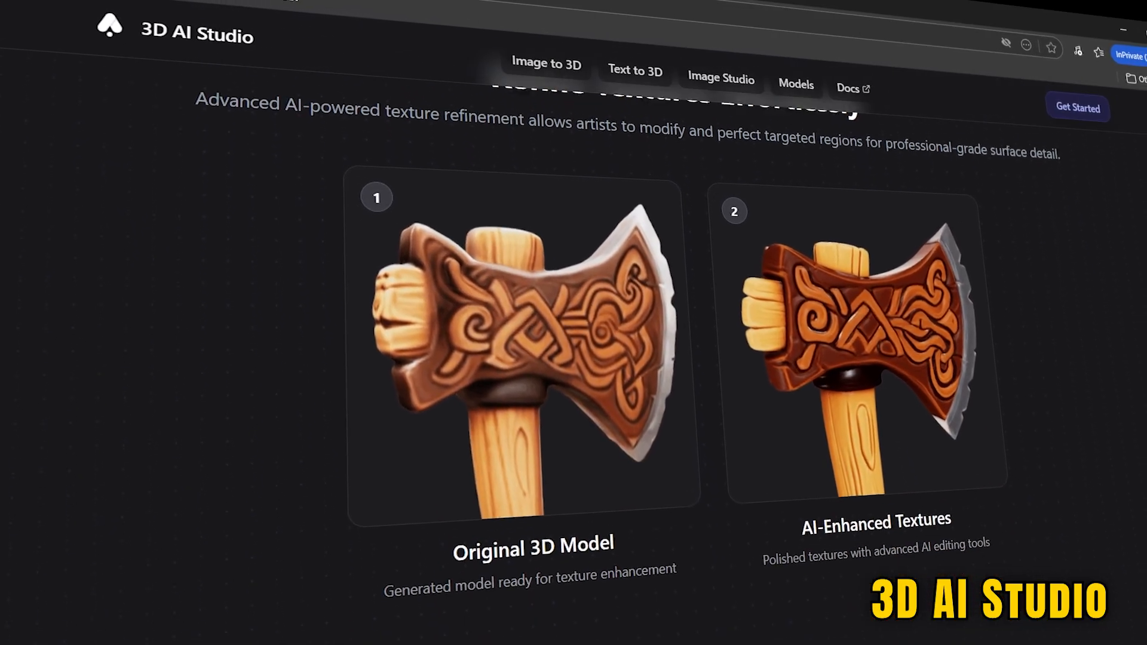
pyautogui.scroll(-3)
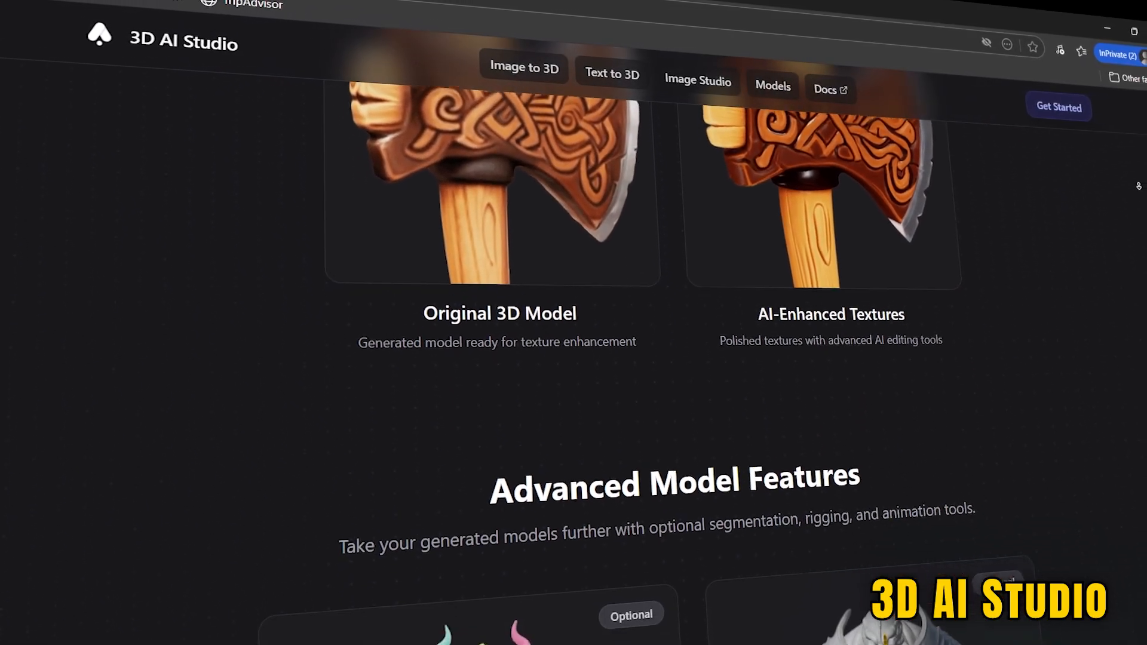
pyautogui.scroll(-3)
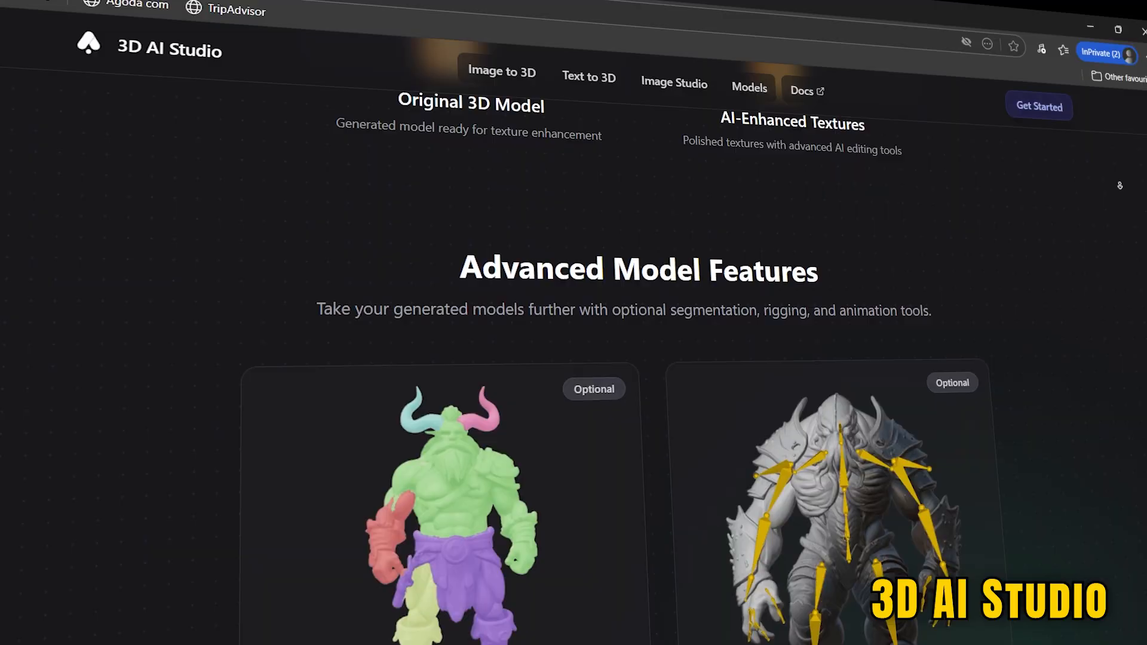
pyautogui.scroll(-3)
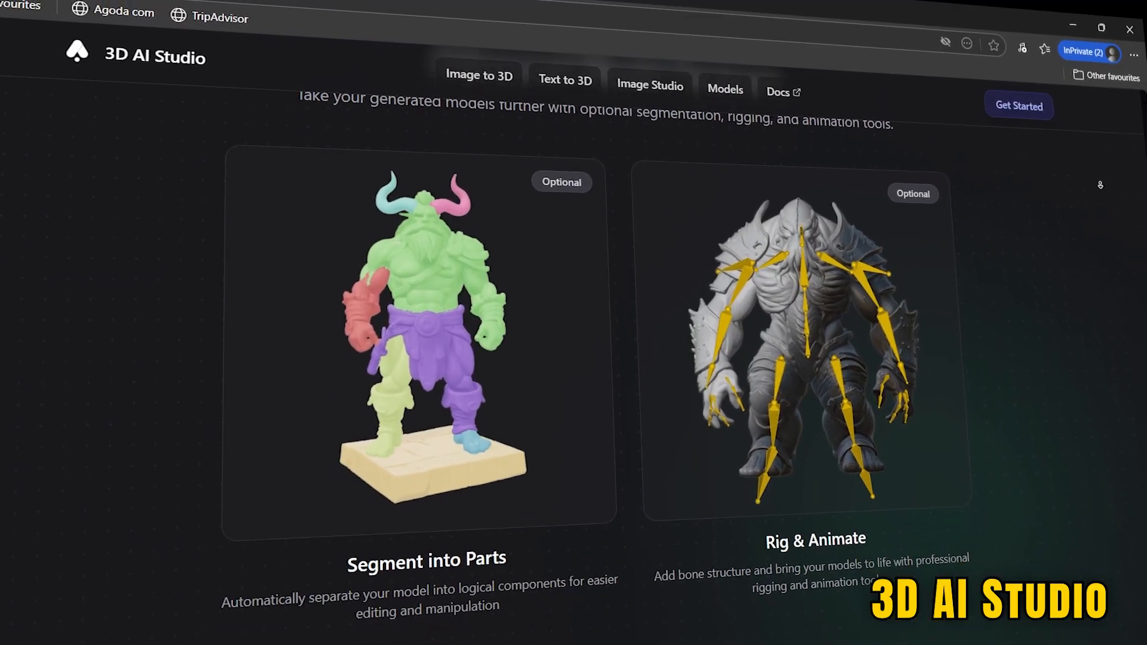
pyautogui.scroll(-3)
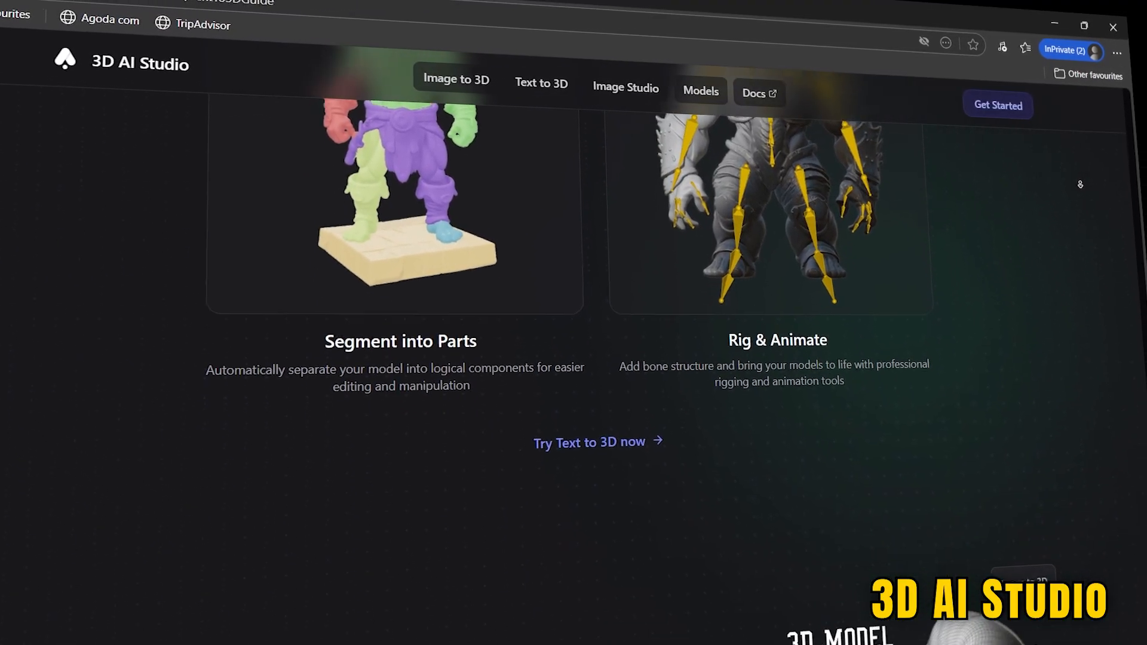
pyautogui.scroll(-3)
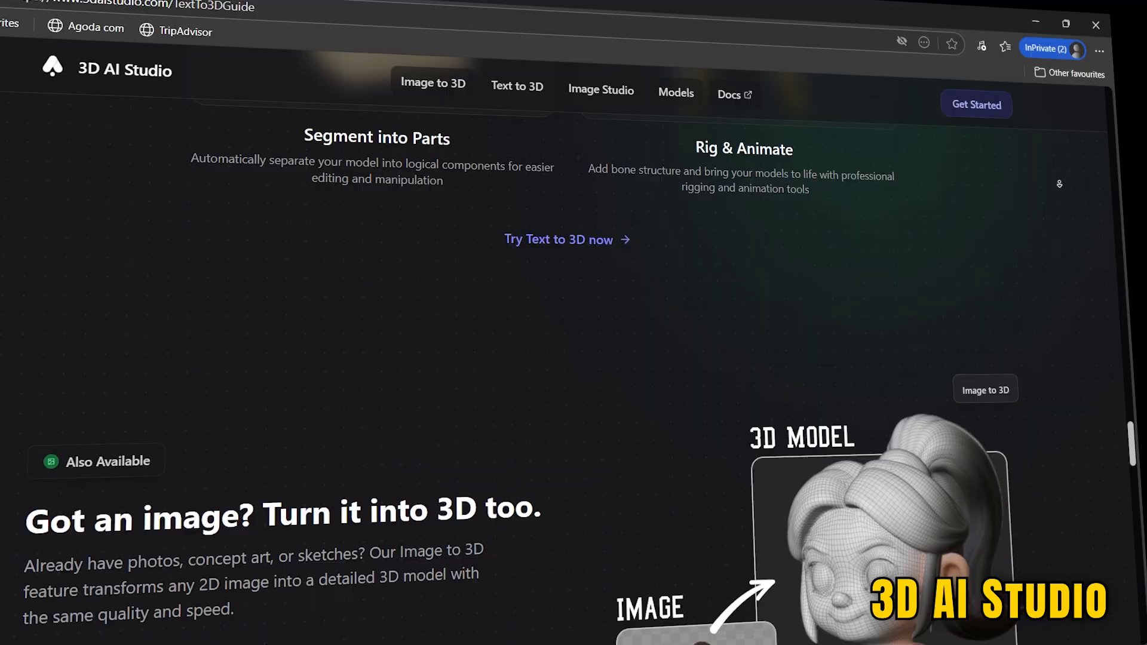
pyautogui.scroll(-3)
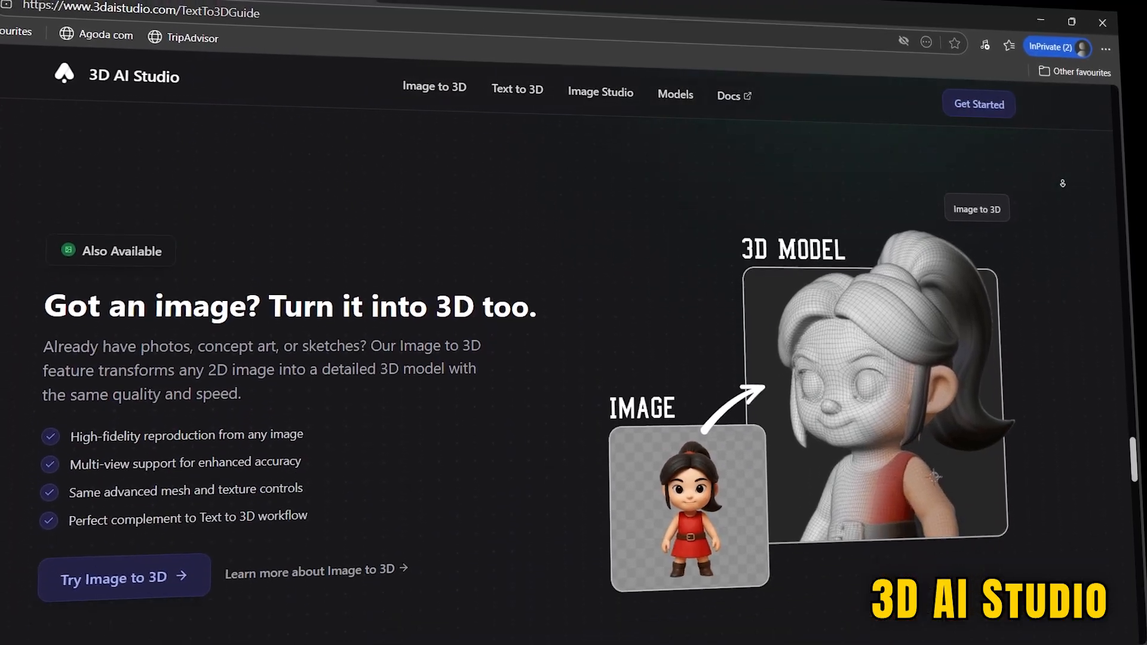
pyautogui.scroll(-3)
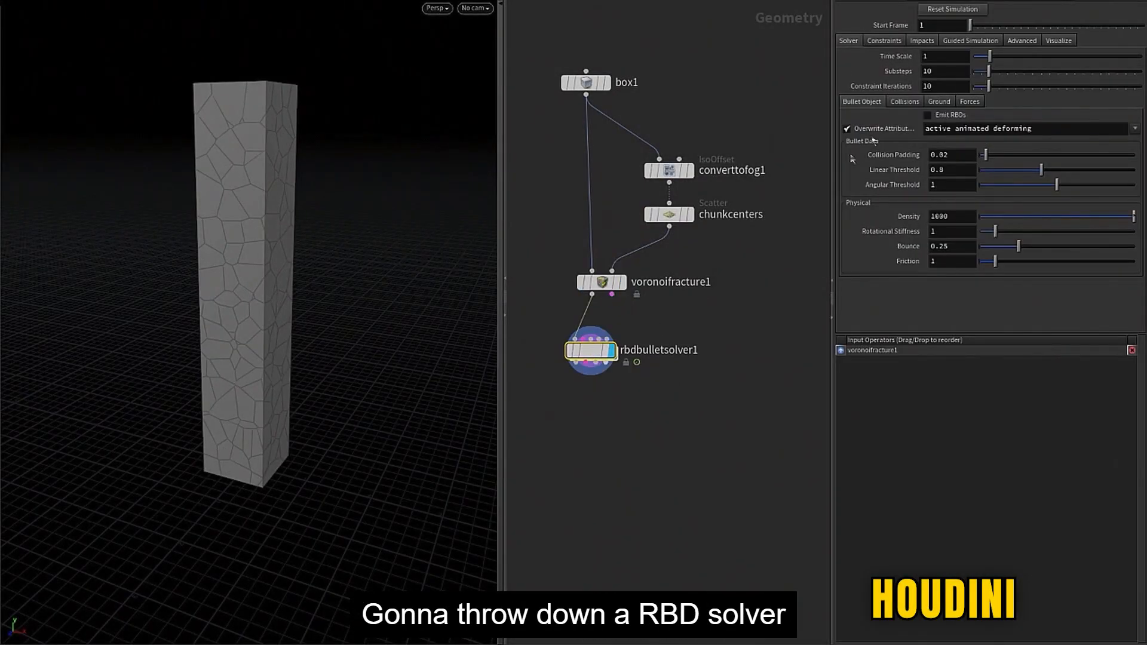
# Continue down the page to the Recent News section with its latest release announcements.
pyautogui.click(939, 101)
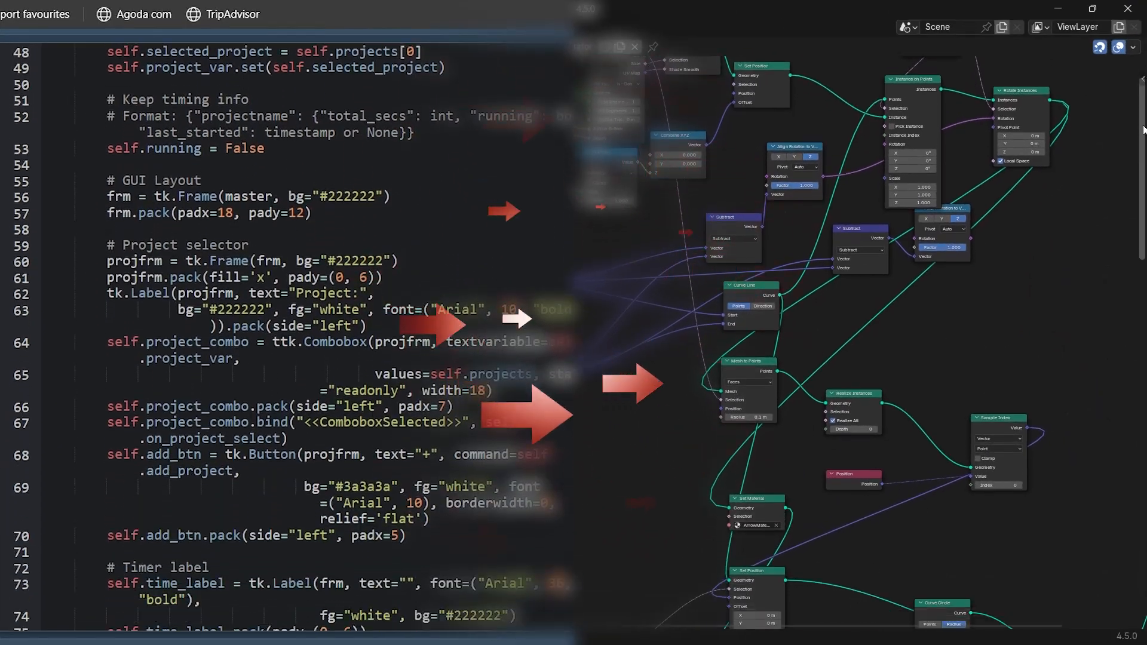
pyautogui.scroll(-3)
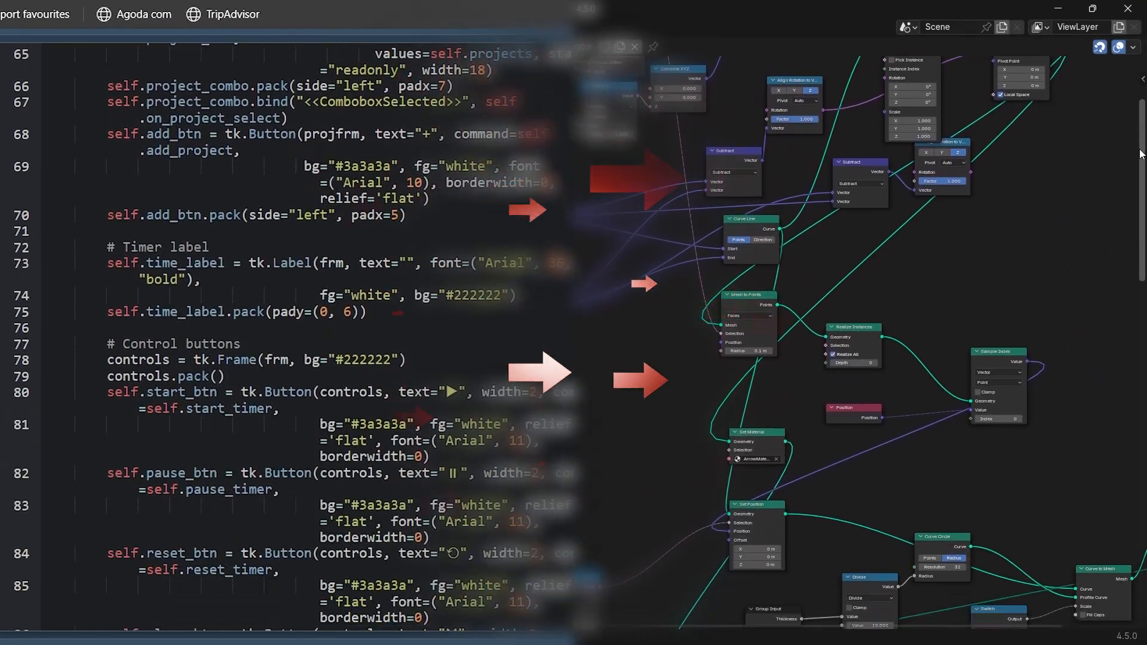
pyautogui.scroll(-3)
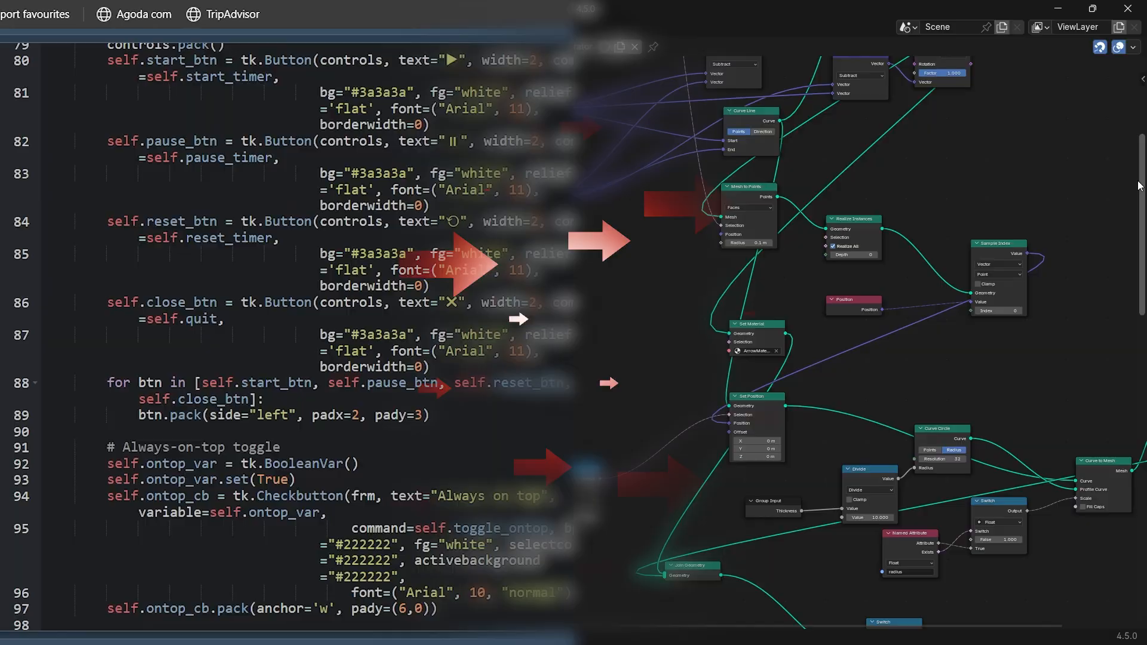
pyautogui.scroll(-3)
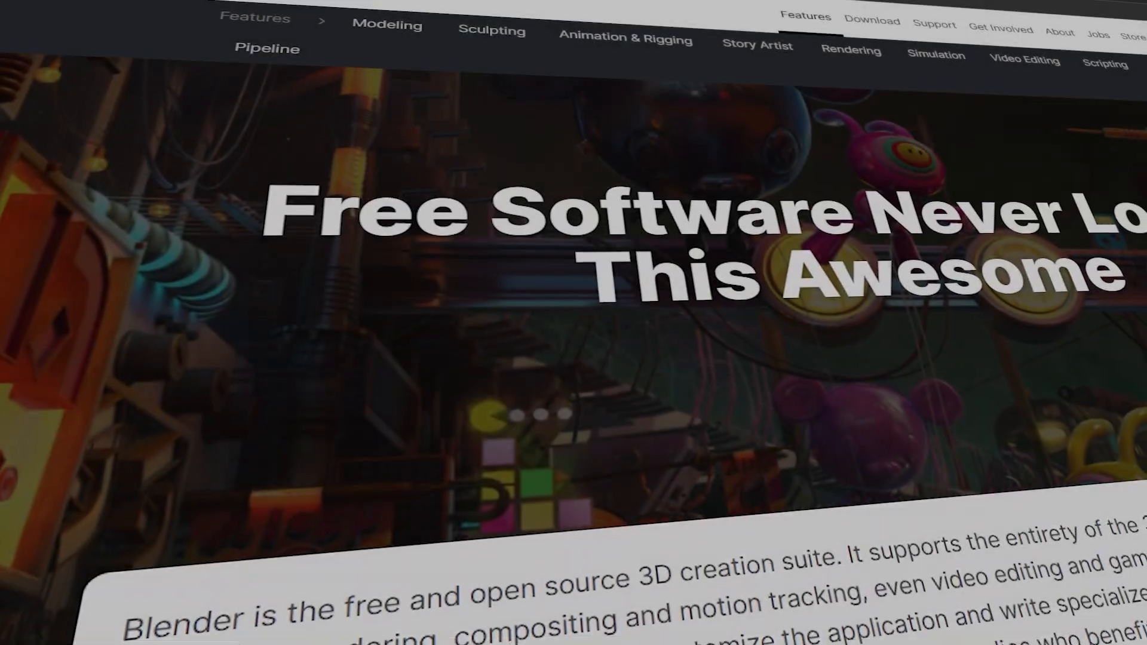
pyautogui.scroll(-3)
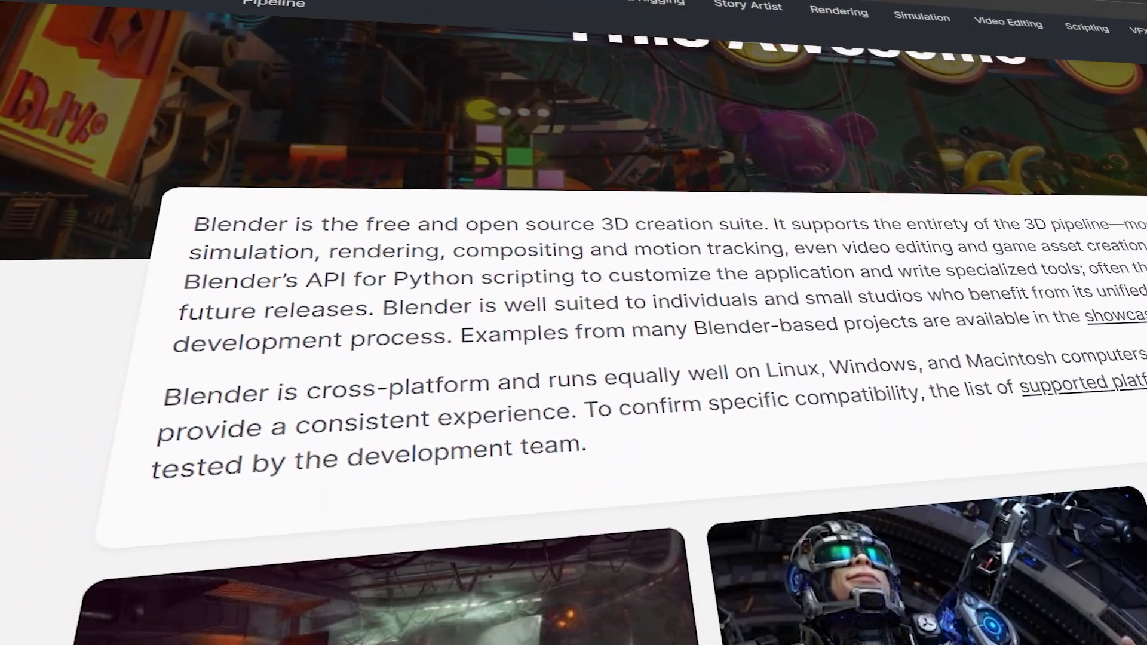
pyautogui.scroll(-3)
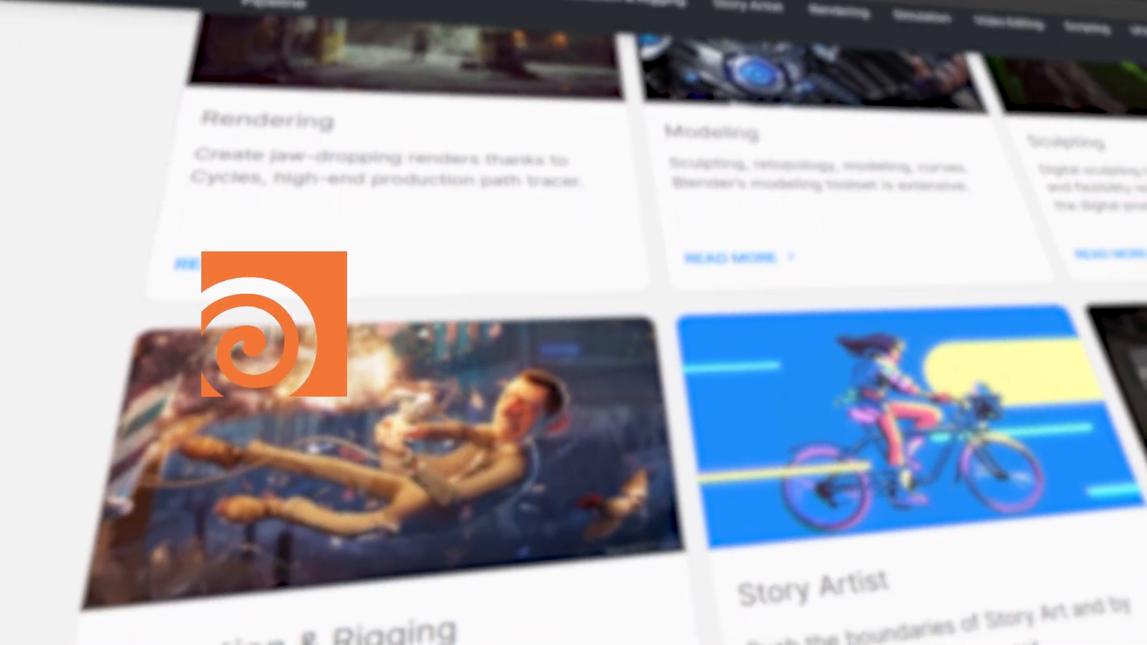
pyautogui.scroll(-3)
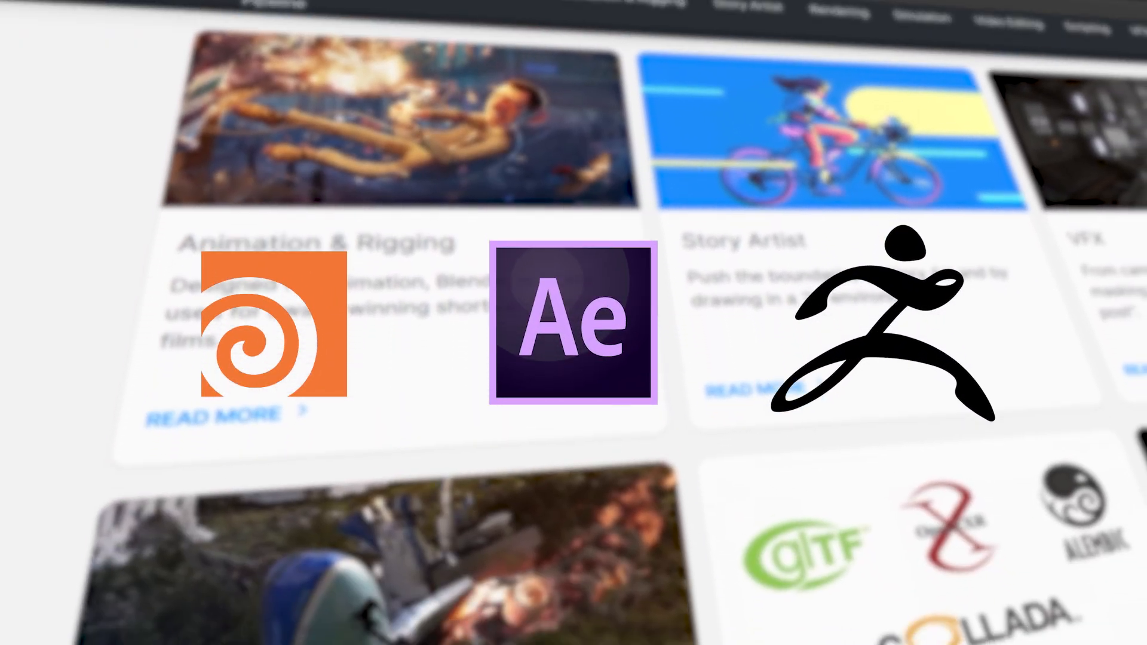
pyautogui.scroll(-3)
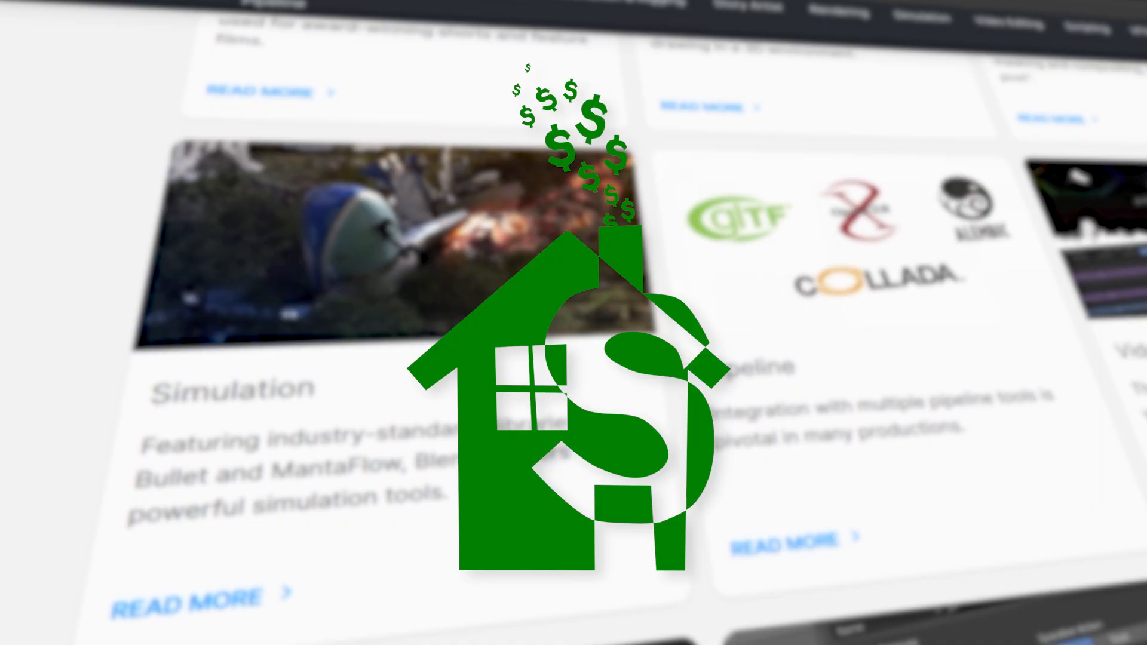
pyautogui.scroll(-3)
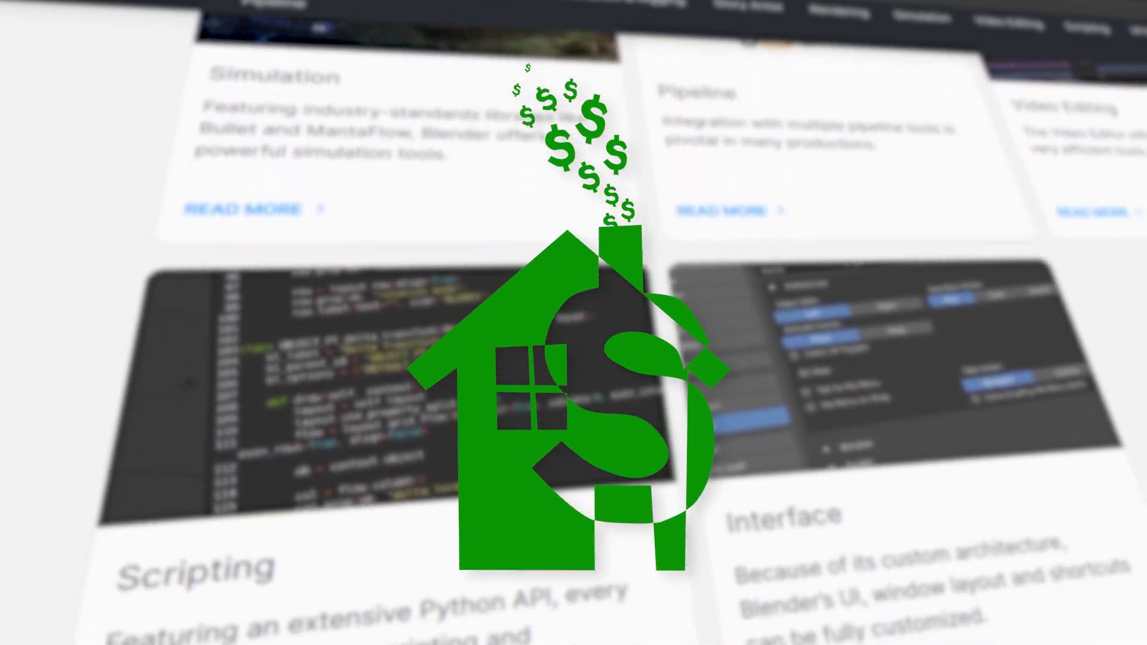
pyautogui.scroll(-3)
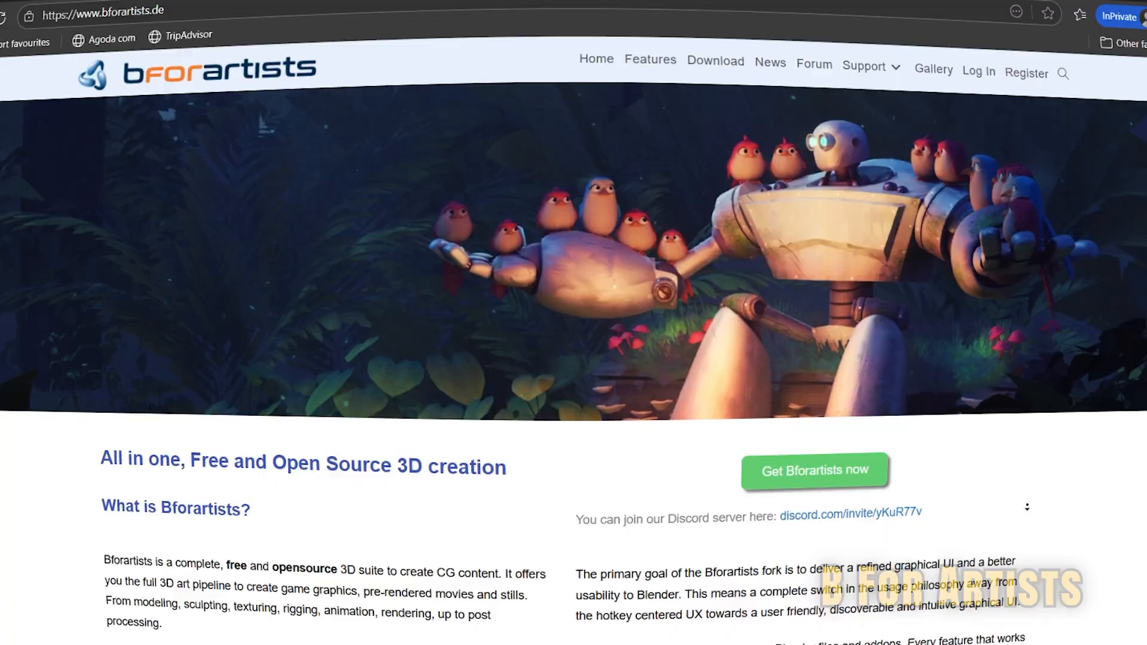
pyautogui.scroll(-3)
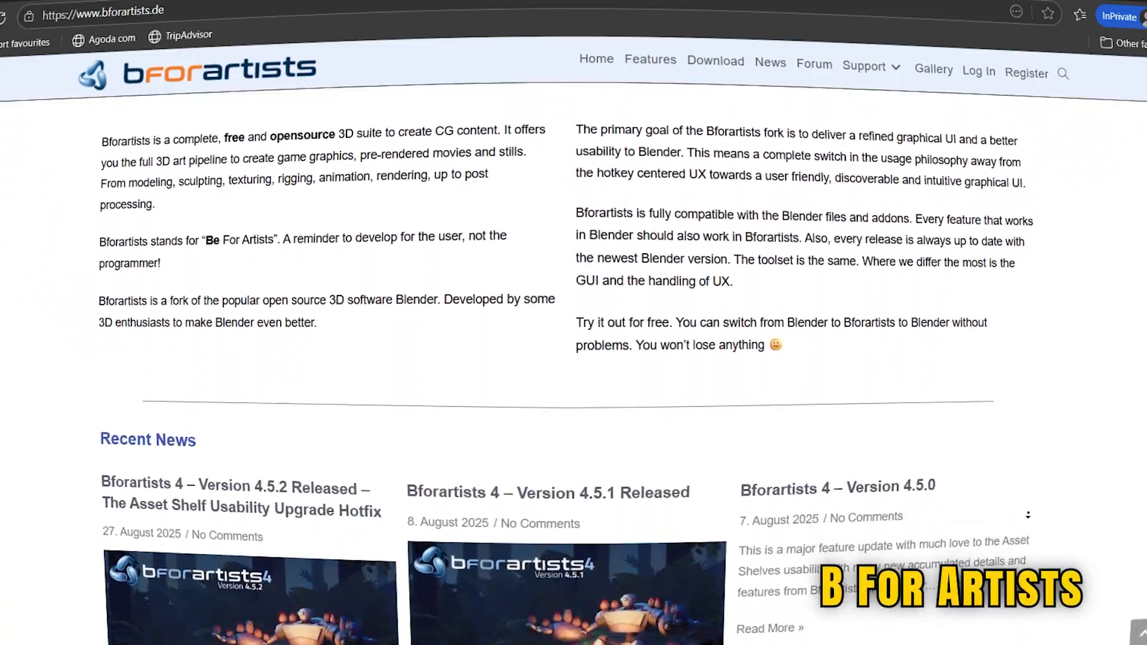
pyautogui.scroll(-3)
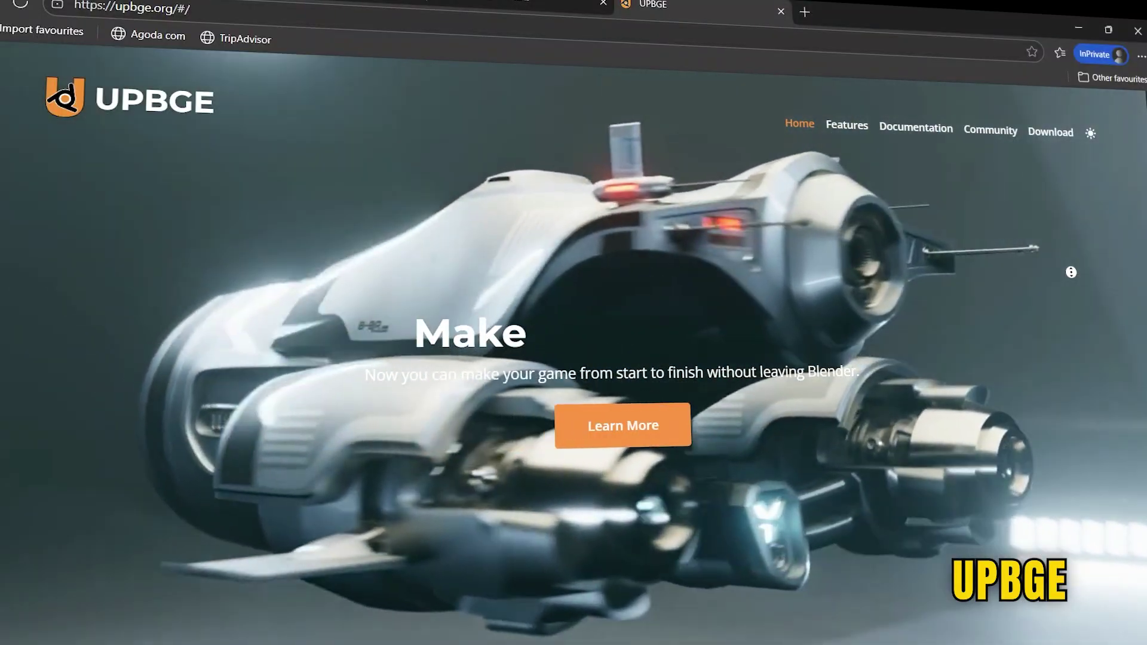
# Scroll through UPBGE's 'Fully Integrated in Blender' modelling, materials, asset placement and animation sections.
pyautogui.scroll(-3)
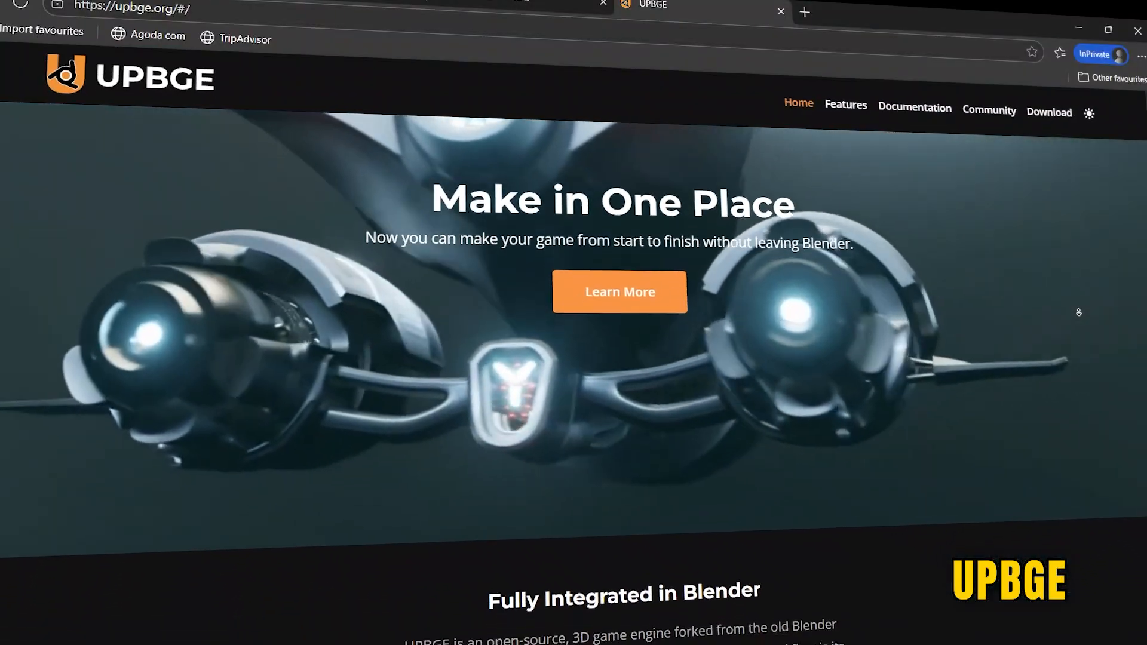
pyautogui.scroll(-3)
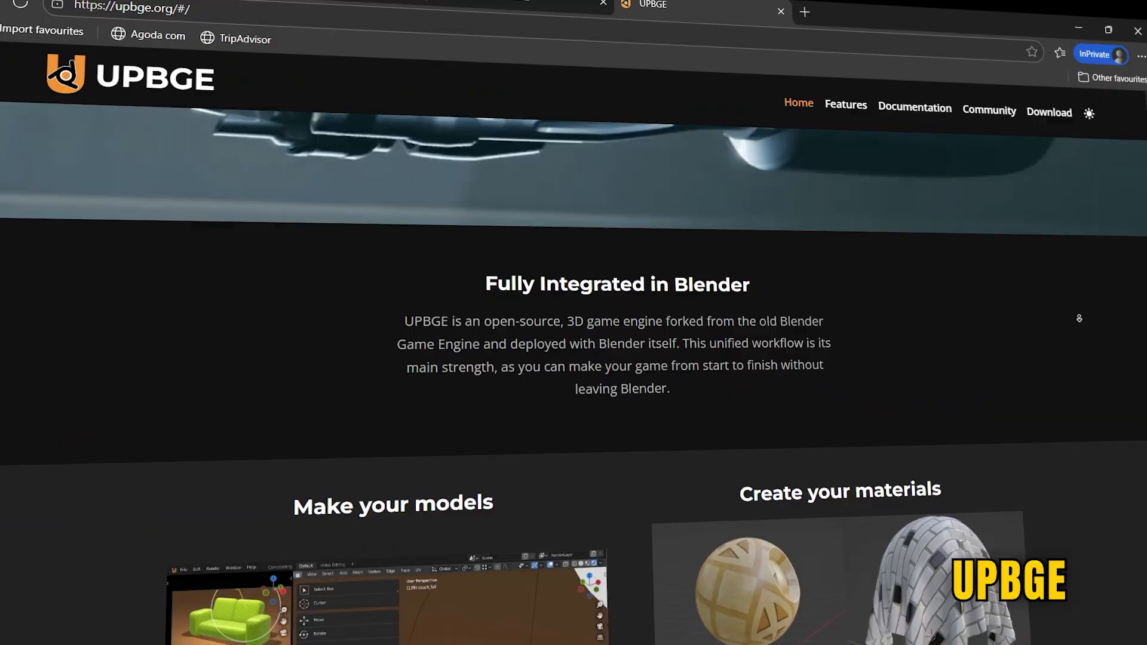
pyautogui.scroll(-3)
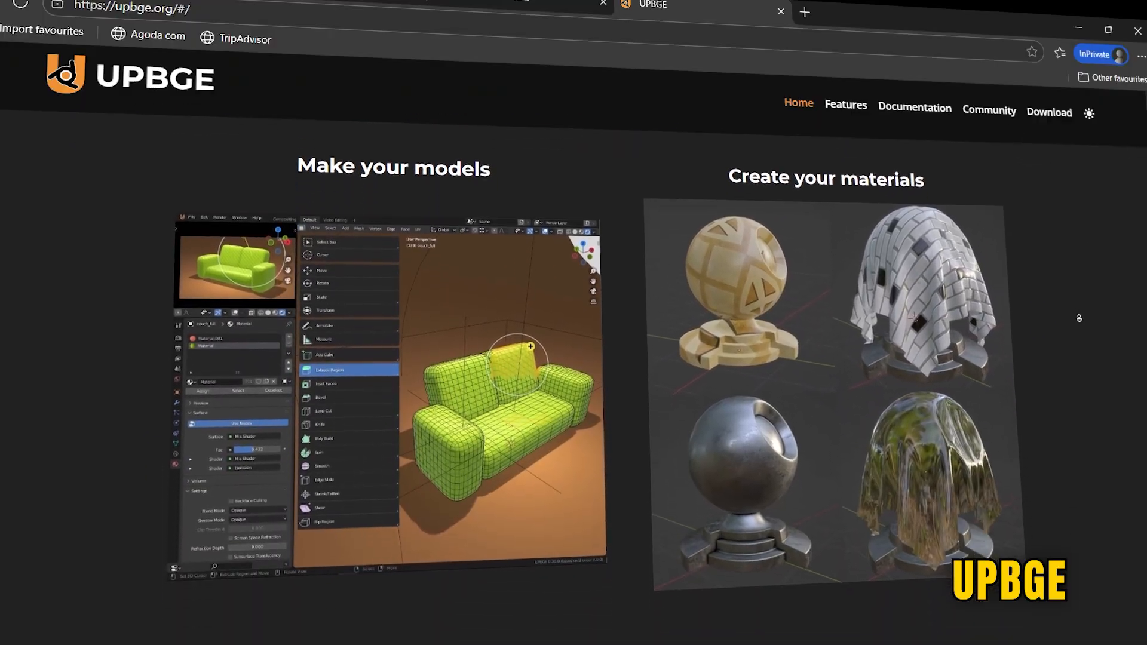
pyautogui.scroll(-3)
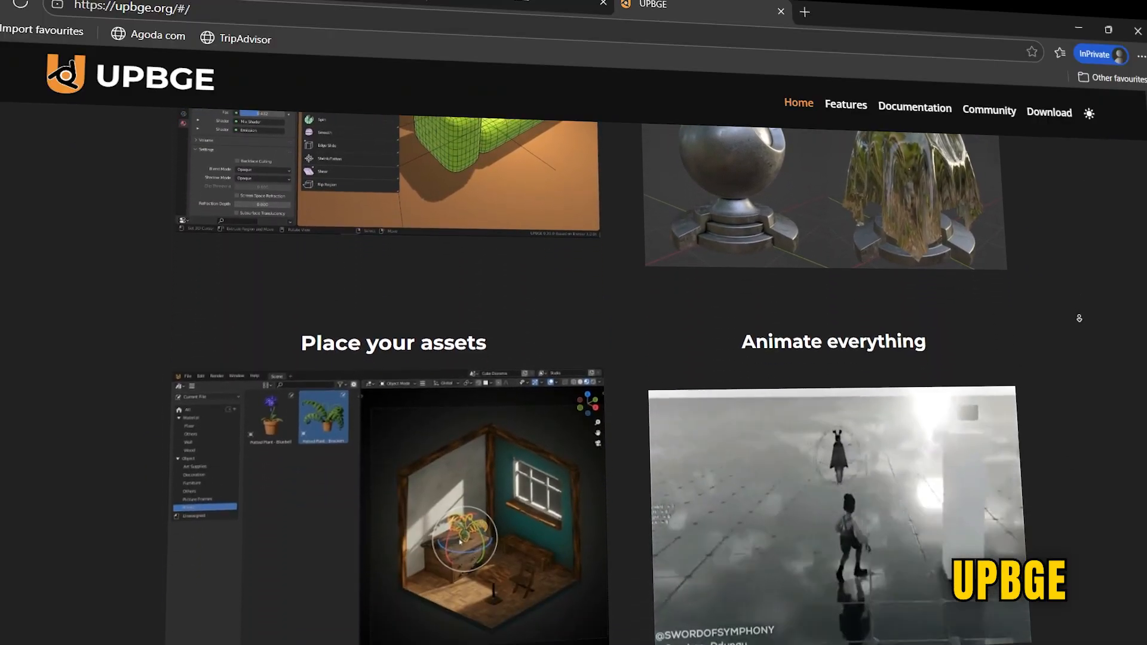
pyautogui.scroll(-3)
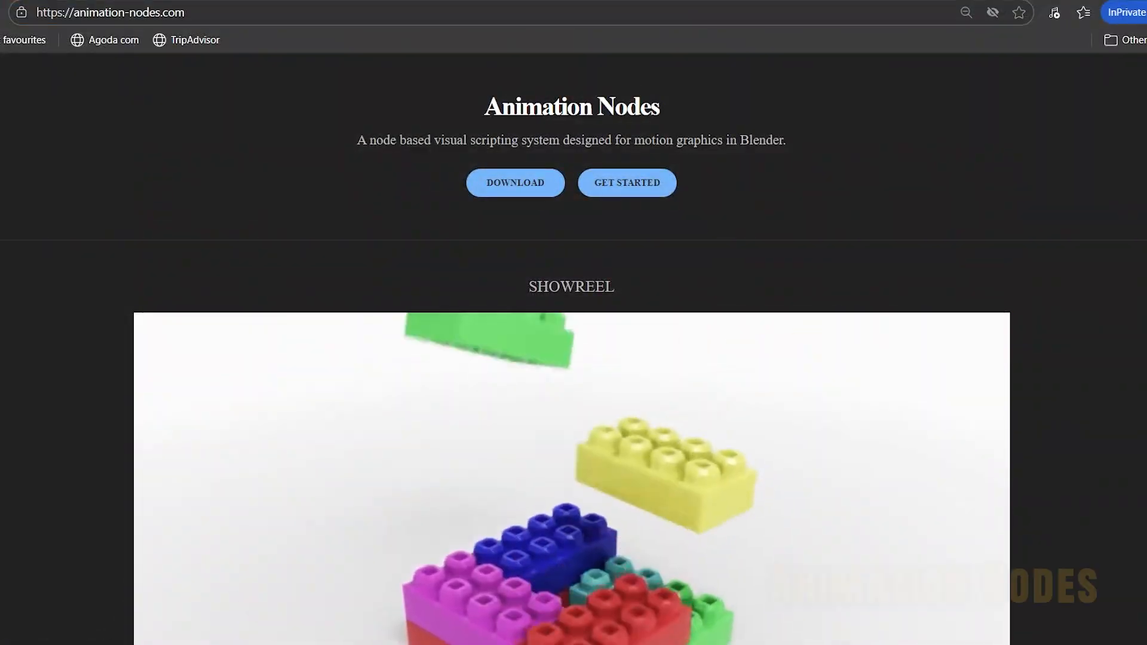
# Scroll the Sverchok Features docs to 'Supporting curves, solids and other data types'.
pyautogui.scroll(-3)
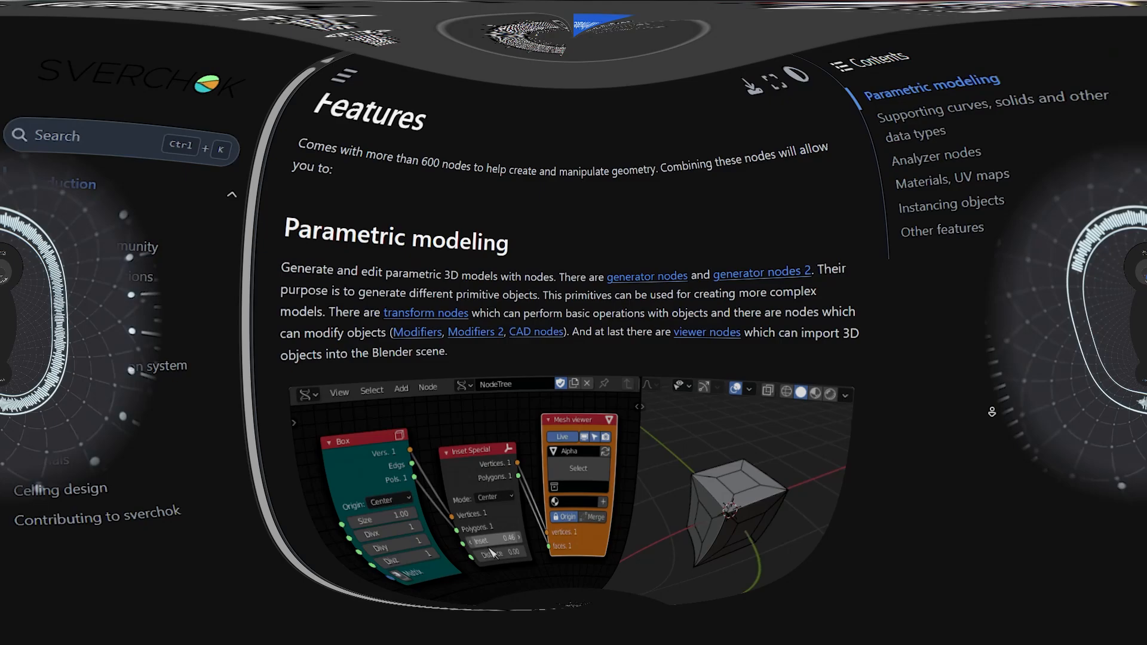
pyautogui.scroll(-3)
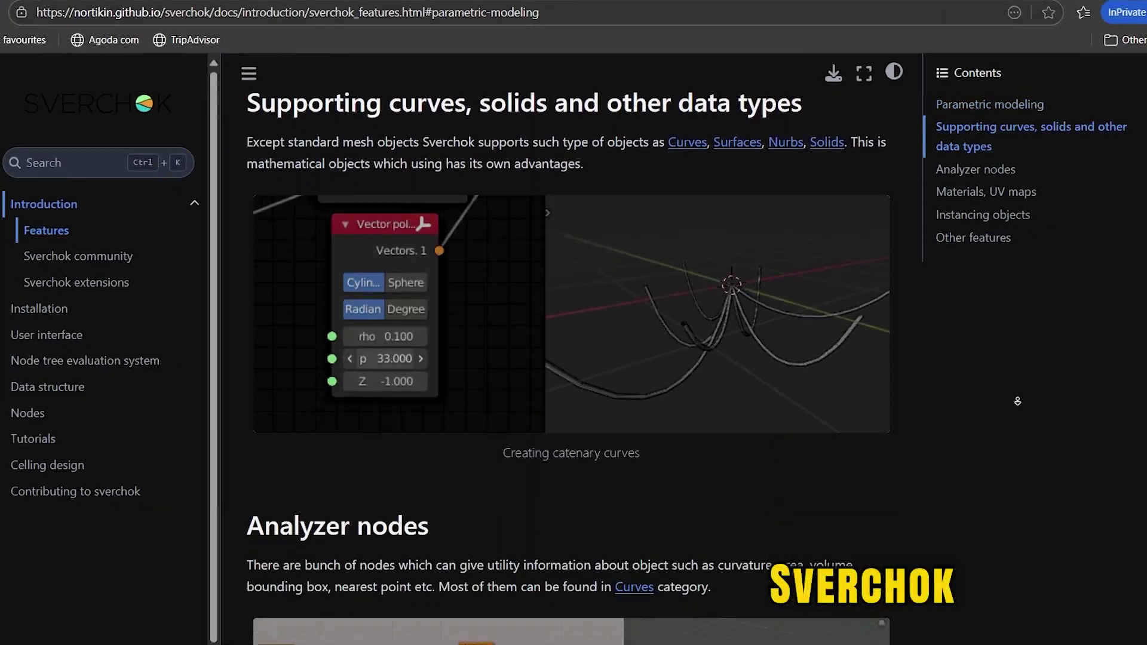
pyautogui.scroll(-3)
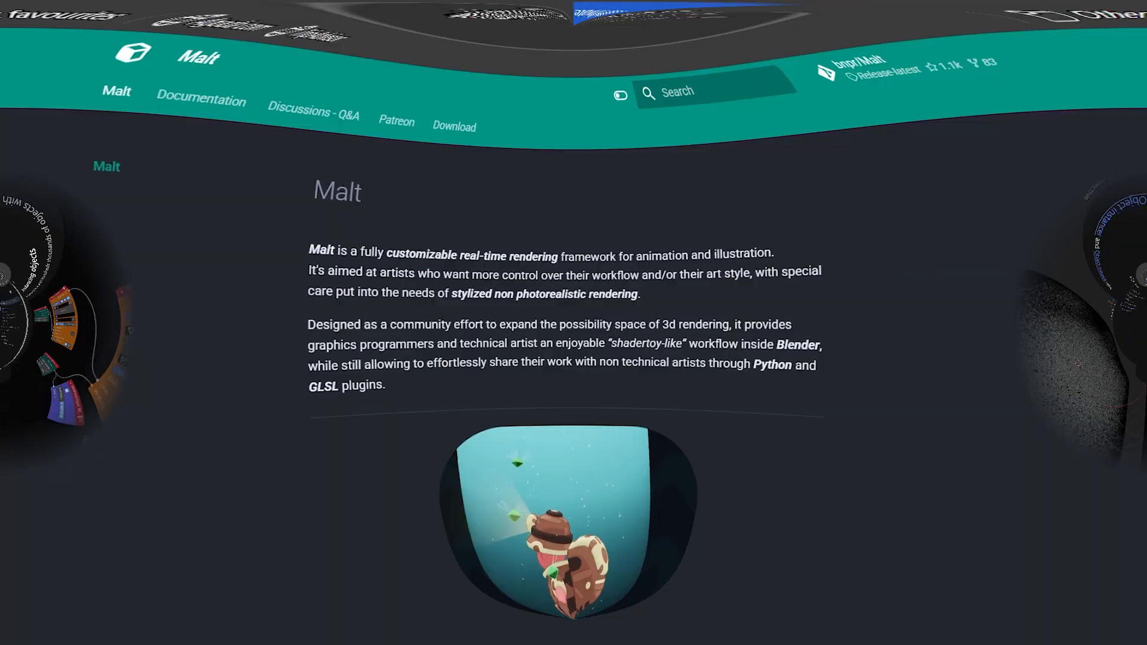
# Scroll down malt3d.com past the feature bullet list to the example render images.
pyautogui.scroll(-3)
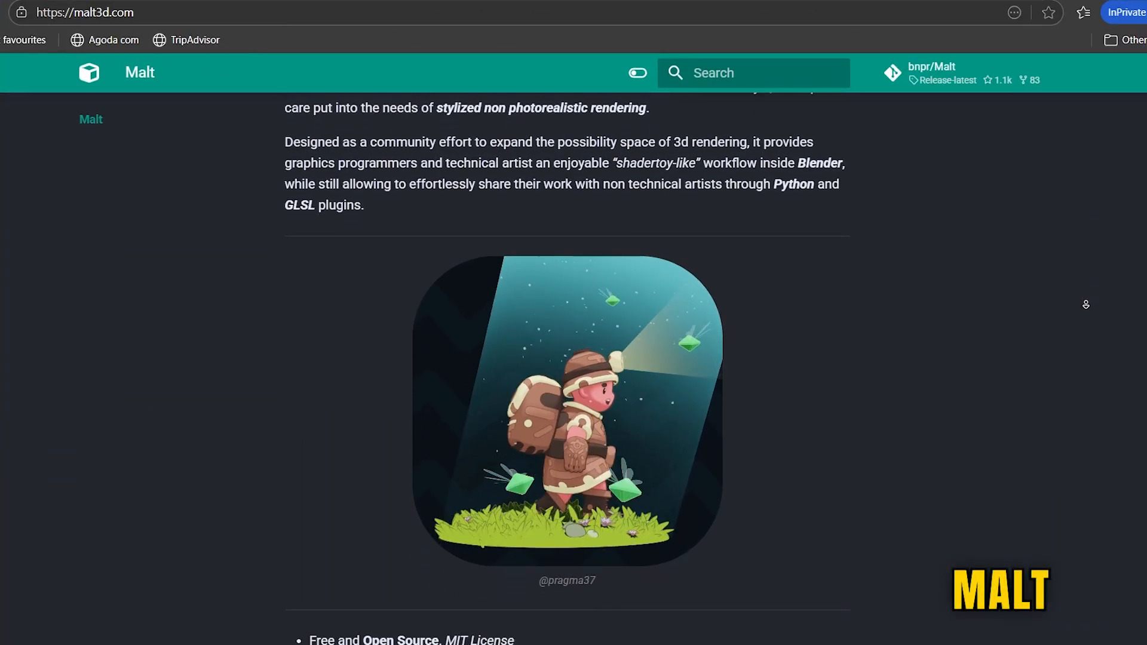
pyautogui.scroll(-3)
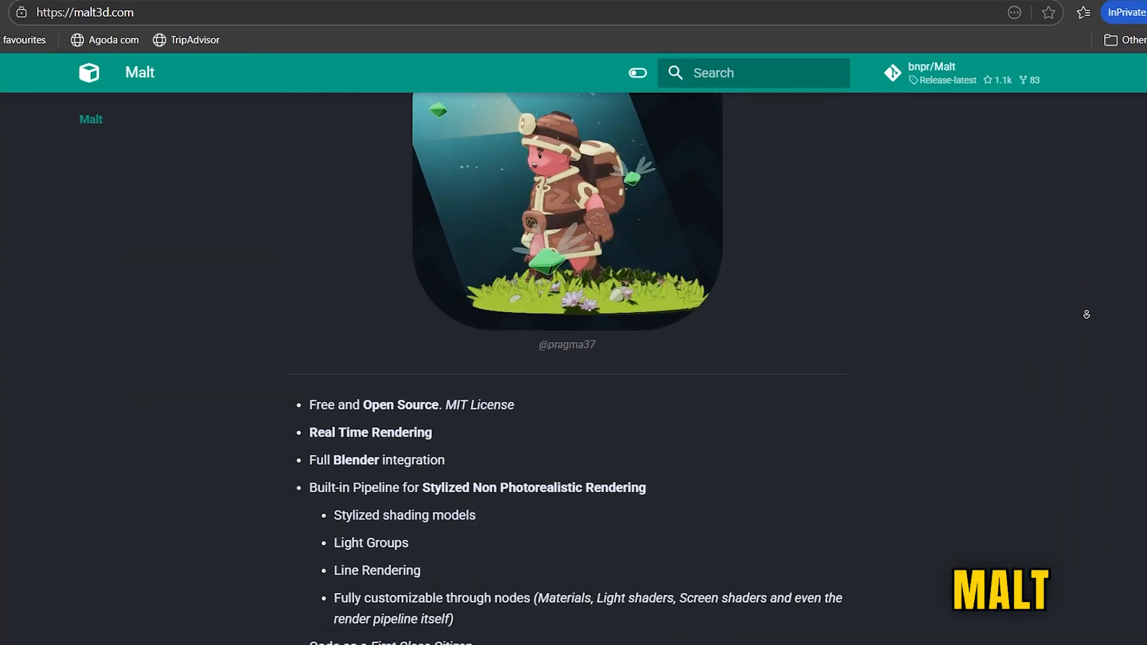
pyautogui.scroll(-3)
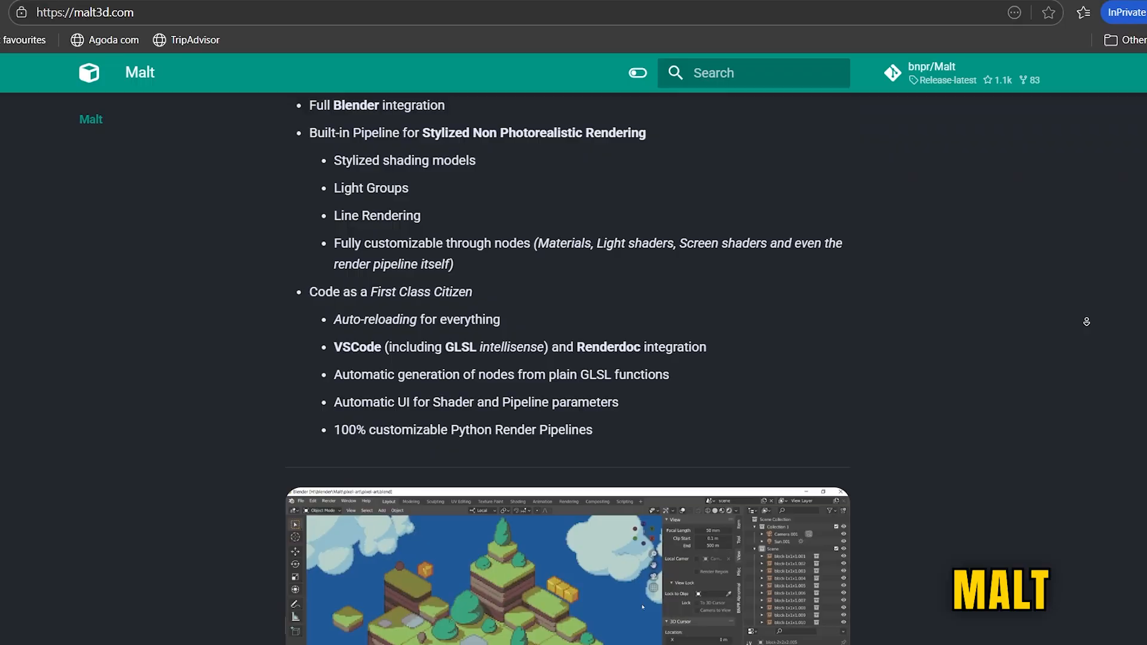
pyautogui.scroll(-3)
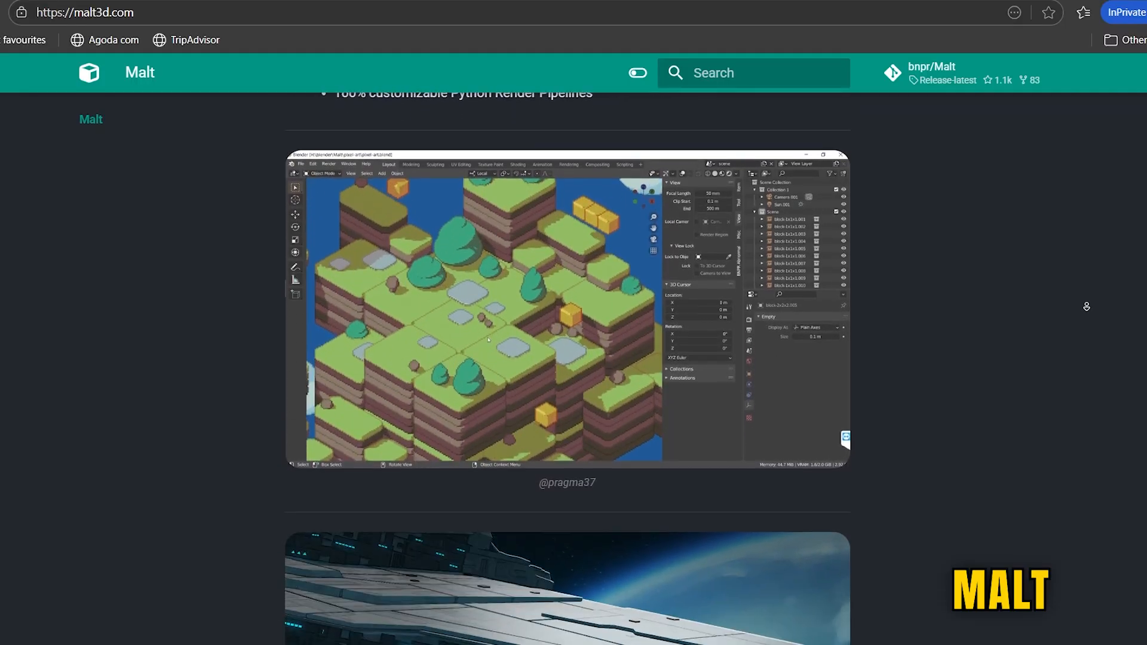
pyautogui.scroll(-3)
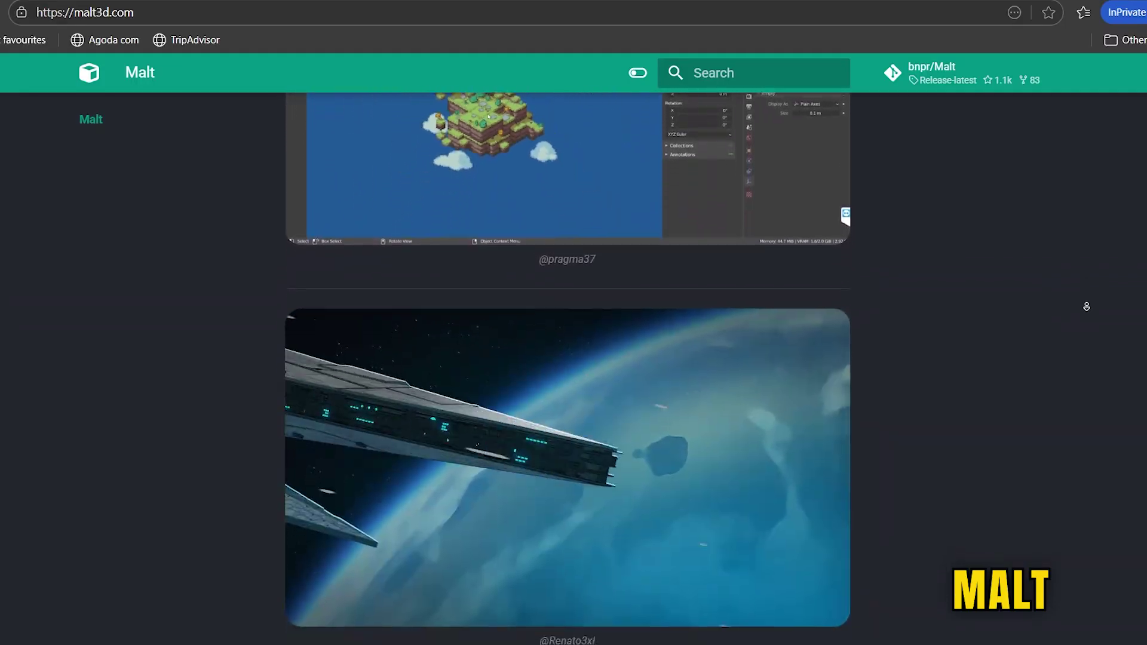
pyautogui.scroll(-3)
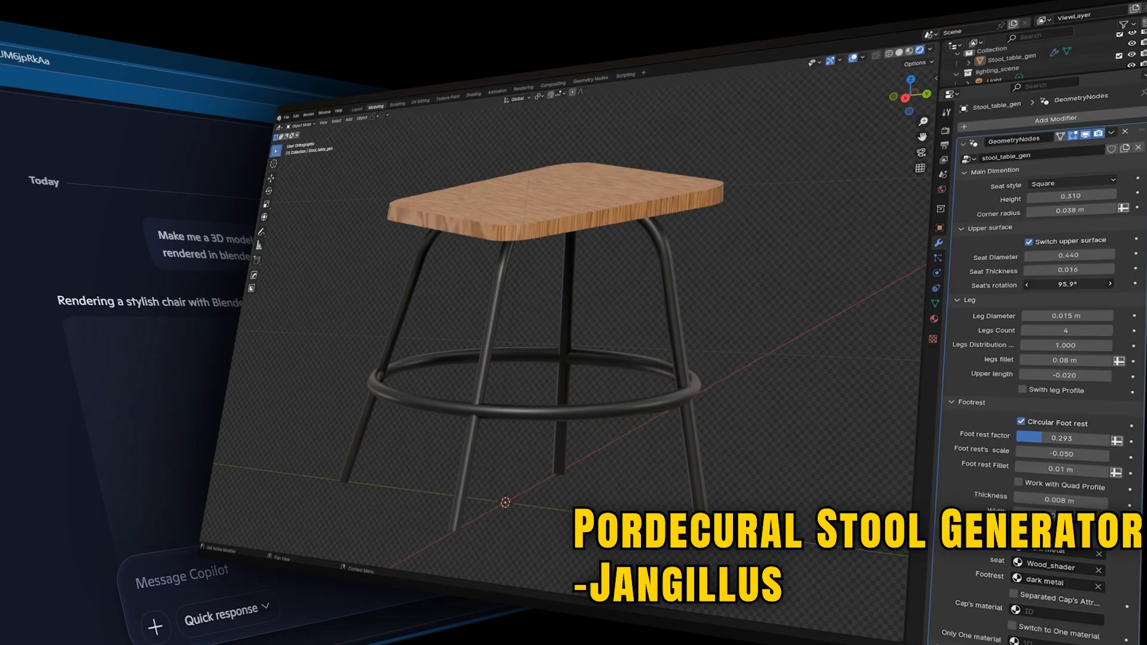
# Select the Stool_table_gen object to show its GeometryNodes modifier settings in the Properties editor.
pyautogui.click(1072, 184)
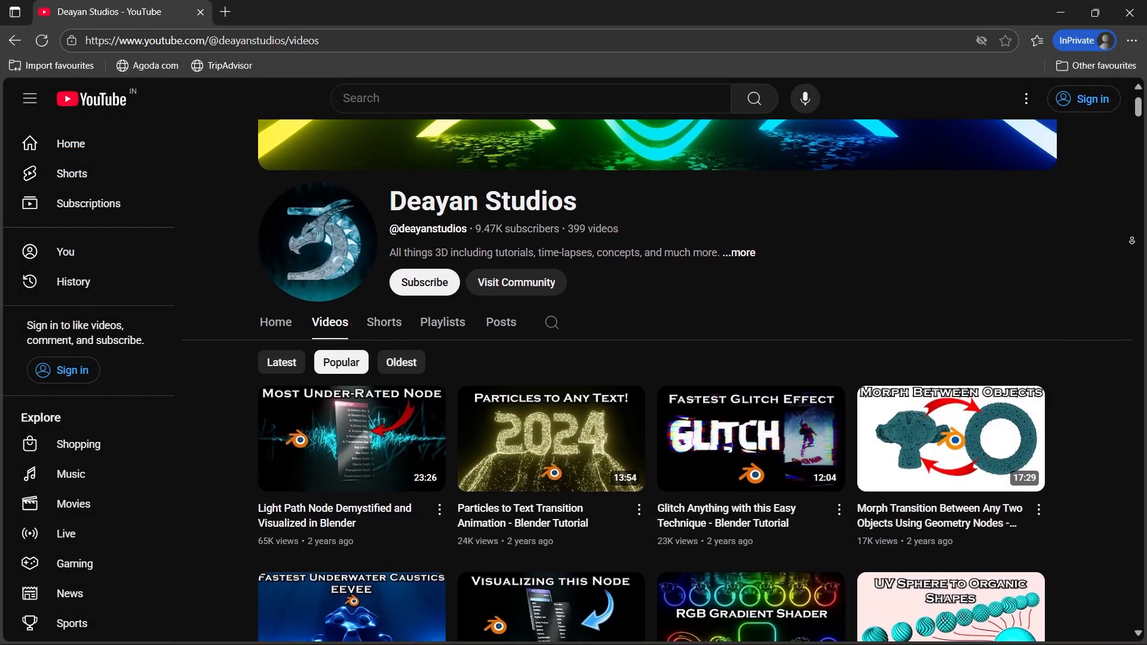
# Scroll down Deayan Studios' popular uploads to tutorials like Procedural Scratched Metal and 3D QR Code Transitions.
pyautogui.scroll(-3)
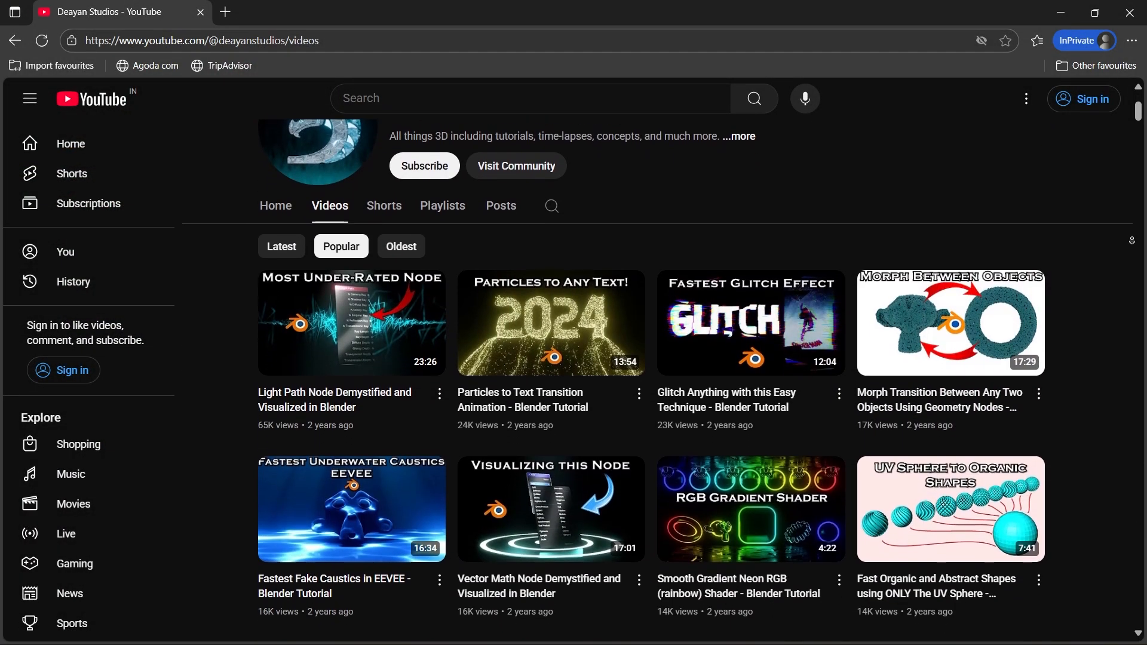
pyautogui.scroll(-3)
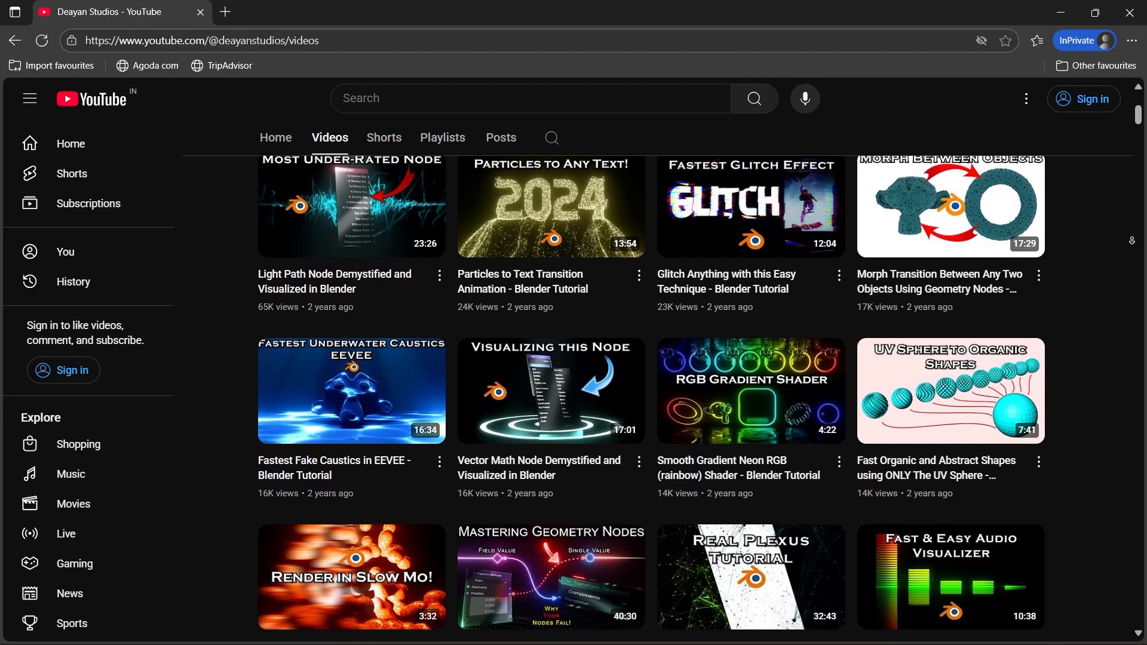
pyautogui.scroll(-3)
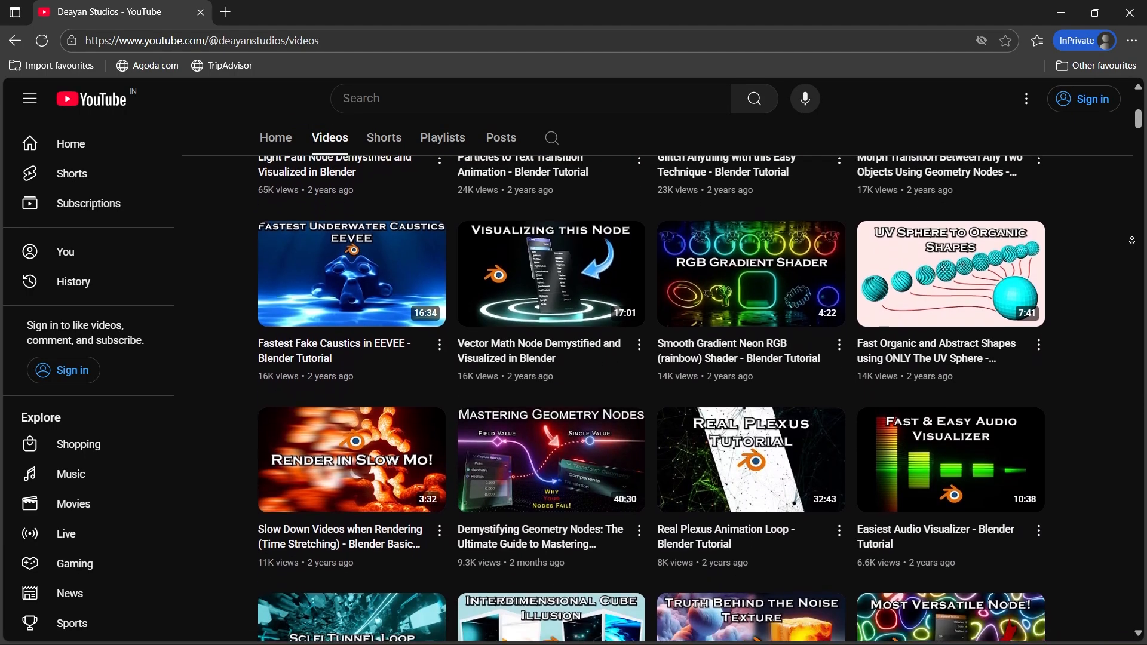
pyautogui.scroll(-3)
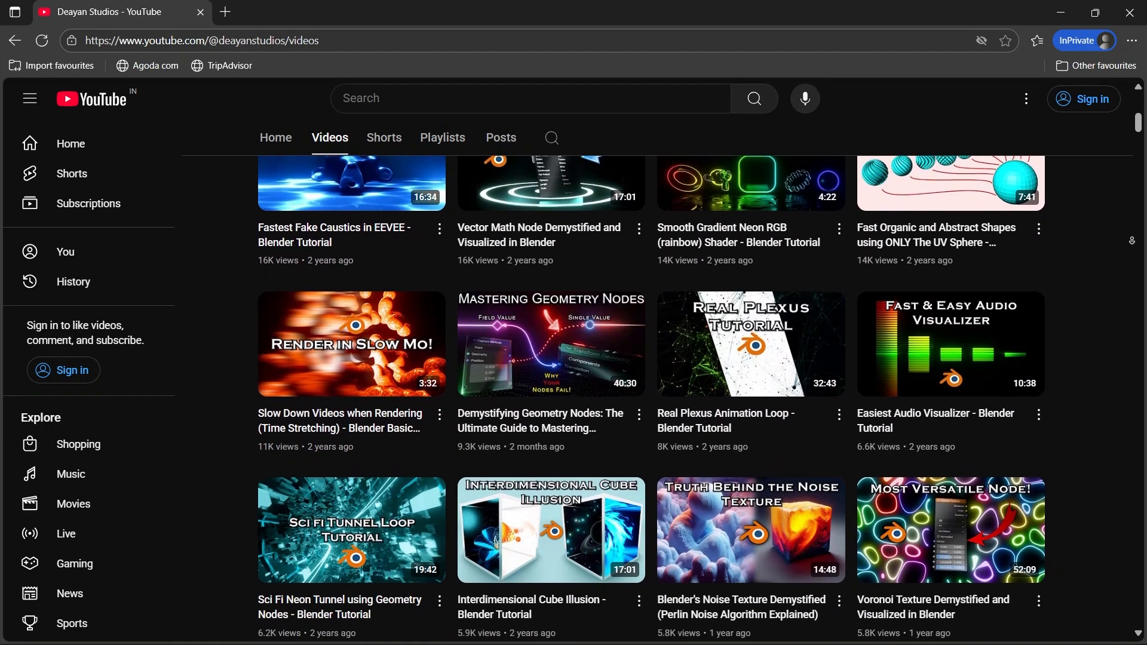
pyautogui.scroll(-3)
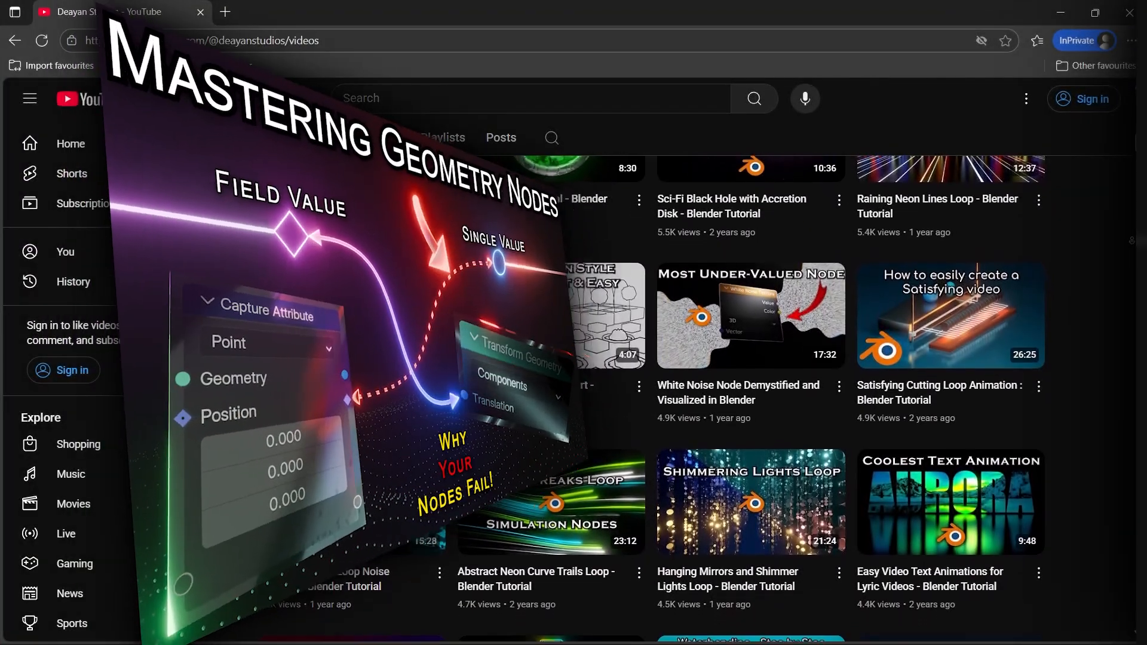
pyautogui.scroll(-3)
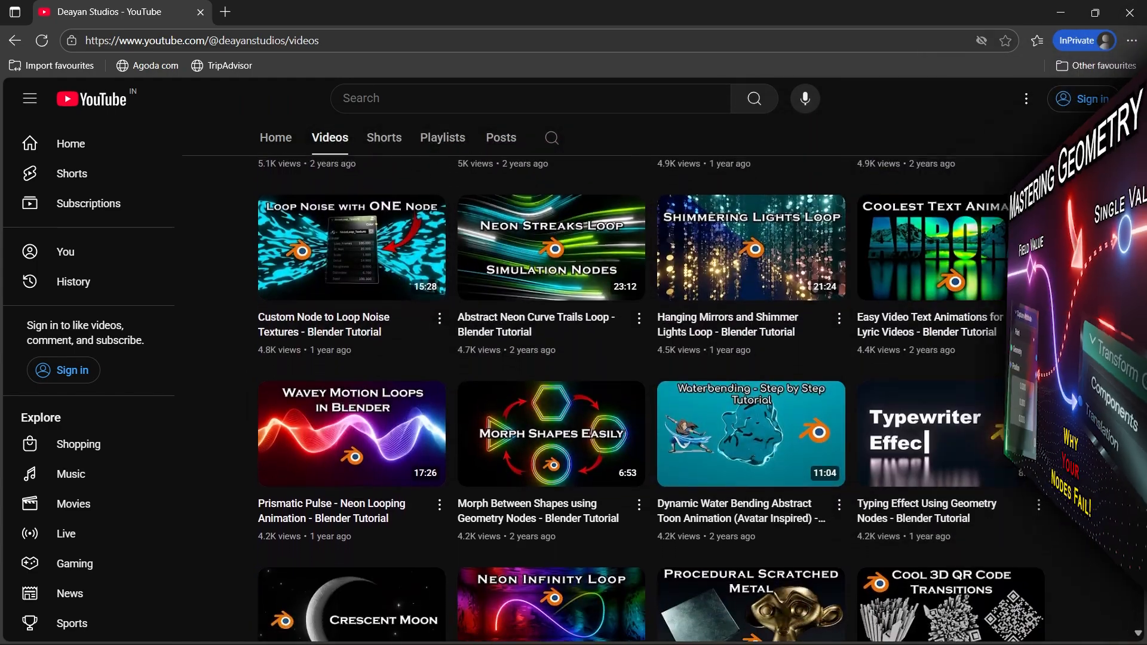
pyautogui.scroll(-3)
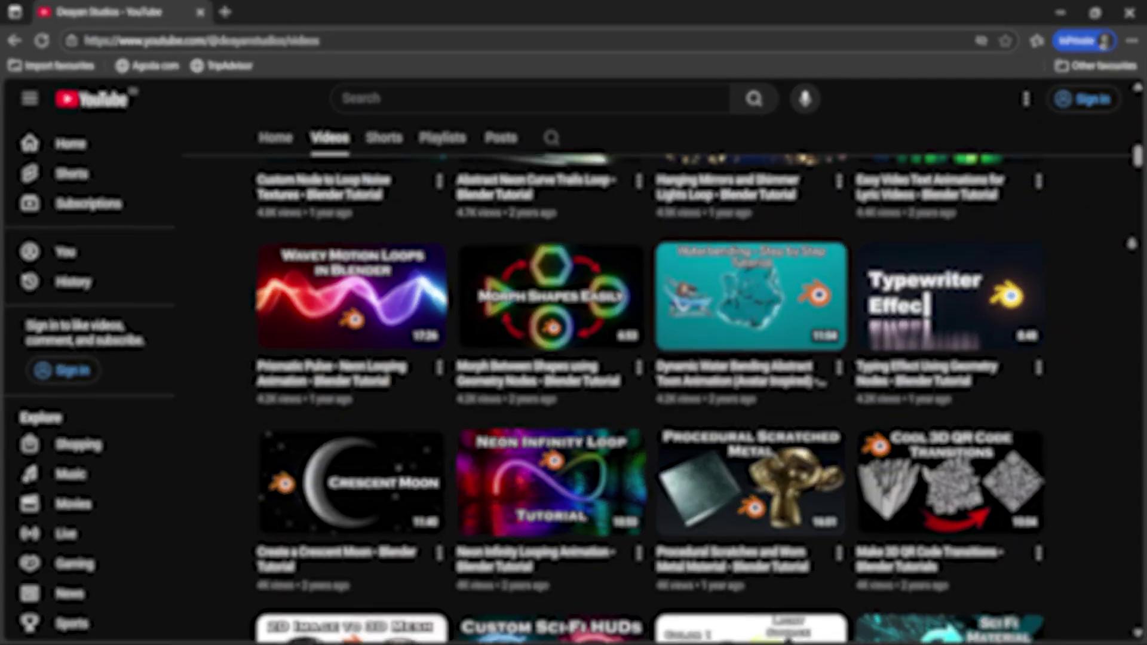